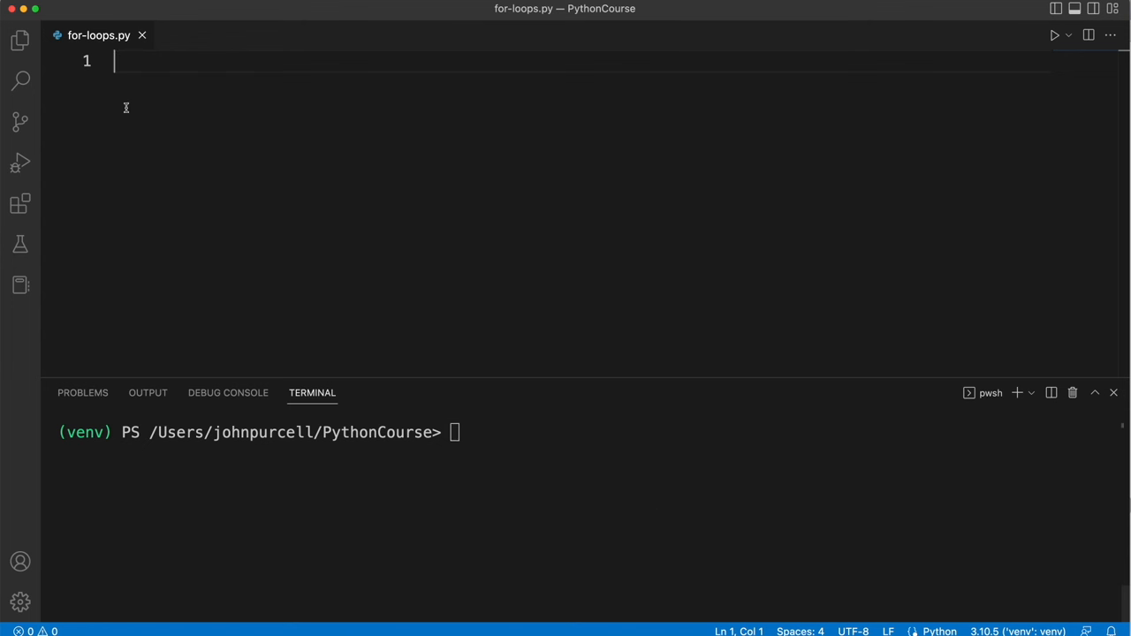
Step: Write three print("Hello") lines, then run python ./for-loops.py to print Hello three times
type("print(\"He")
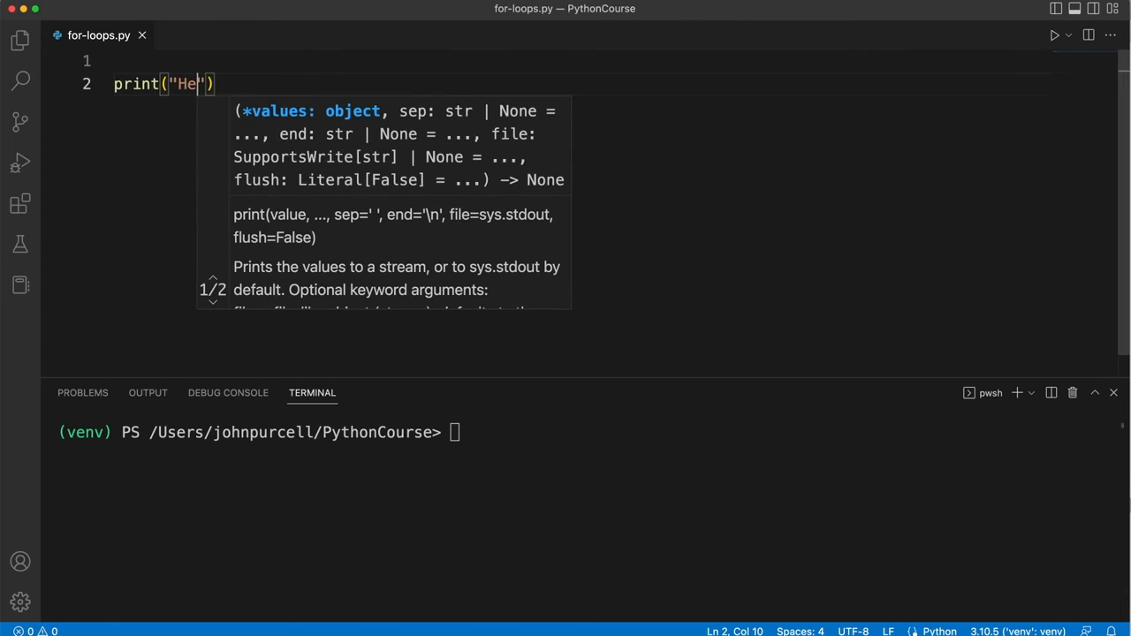
type("llo")
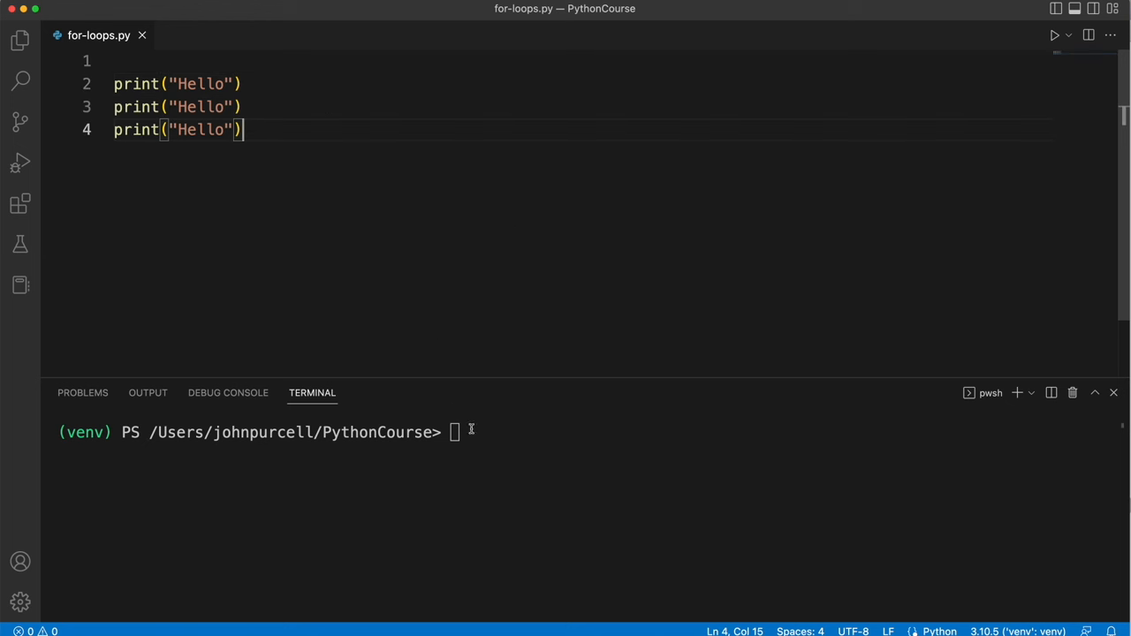
type("python ./for-loops.py")
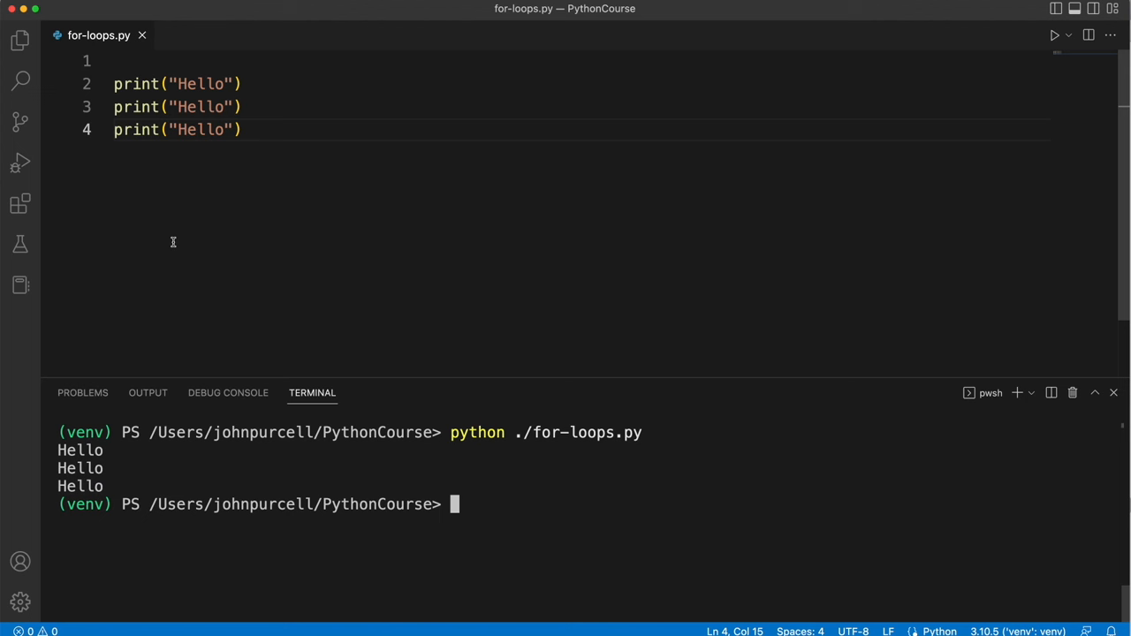
mouse_move(187, 253)
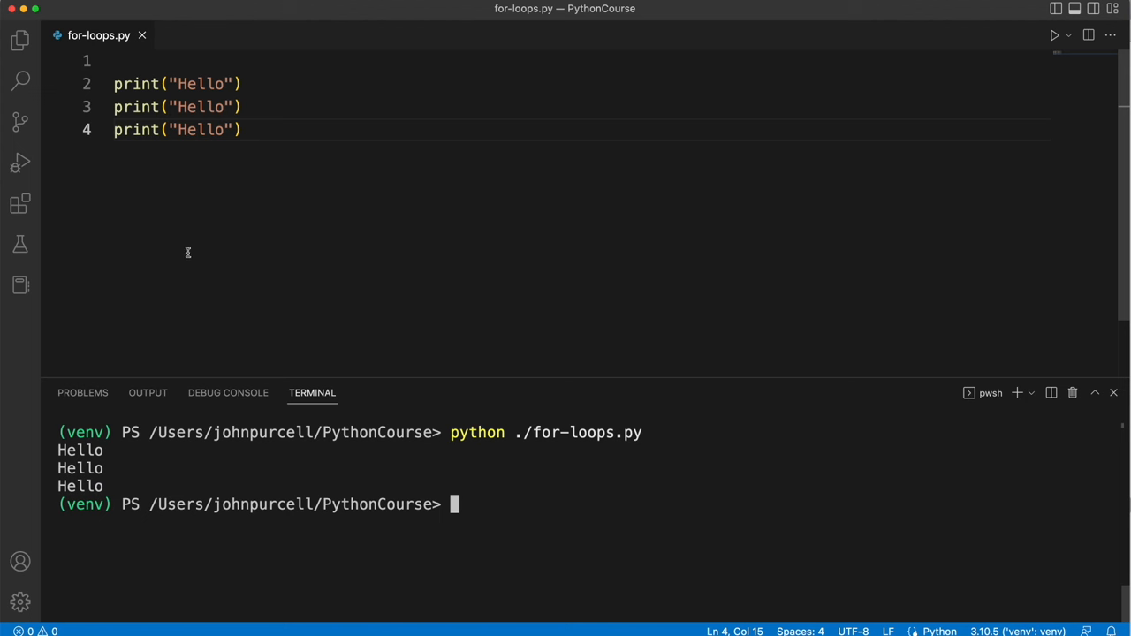
mouse_move(196, 168)
type("G")
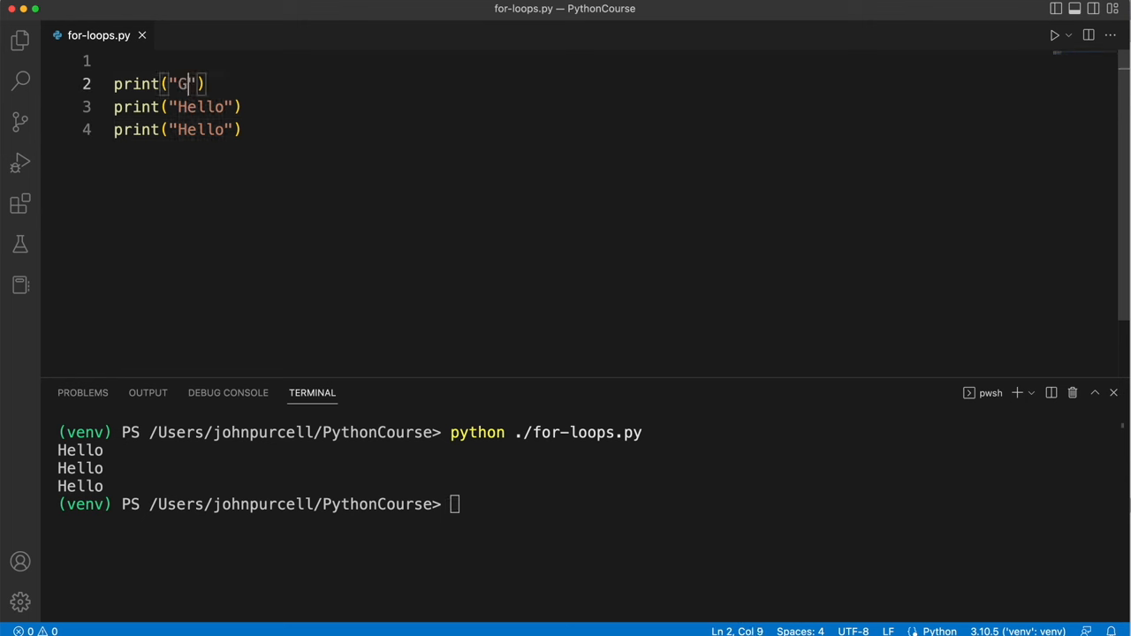
Step: Replace Hello with Goodbye in the print lines so the run prints Goodbye three times
type("ooby")
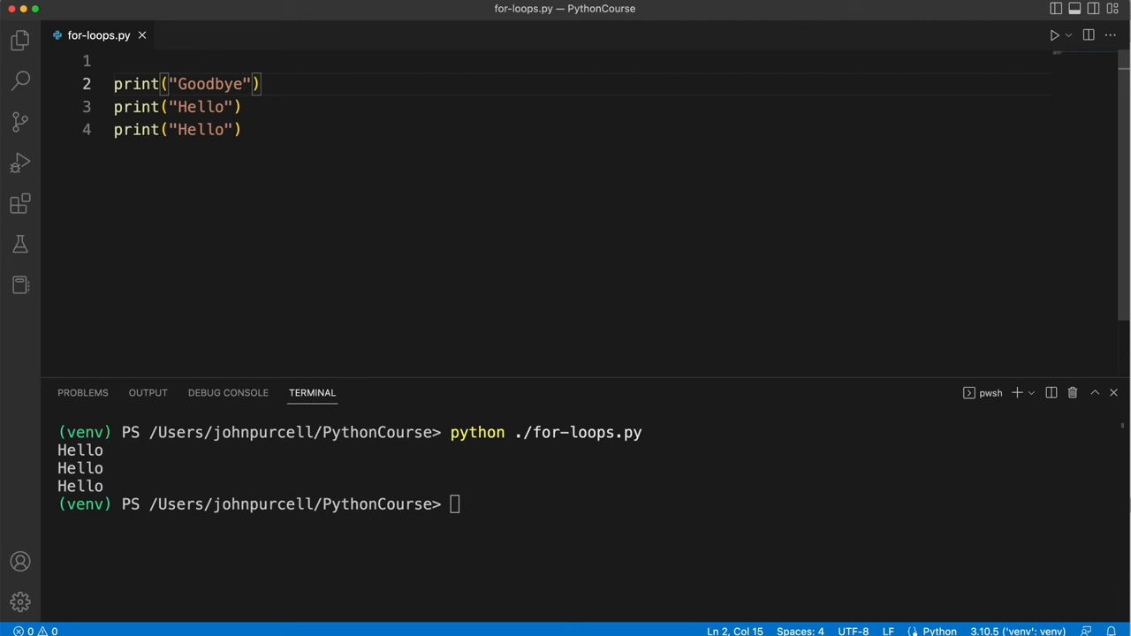
double_click(209, 83)
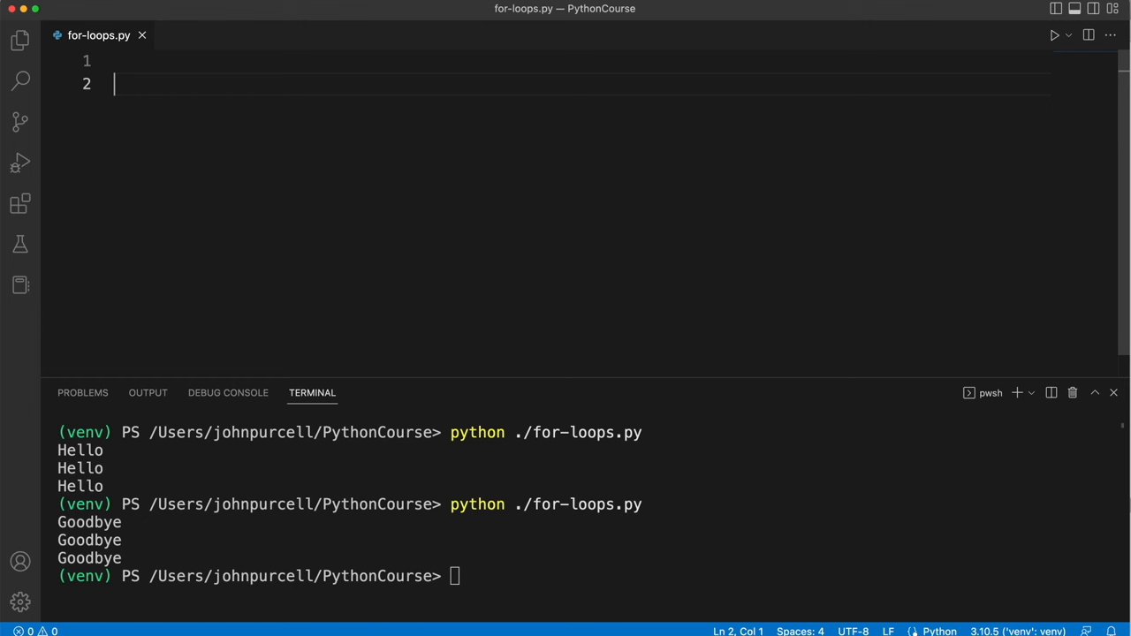
Step: Write for i in range(3): with an indented print("Hello") and run it for three Hellos
type("for")
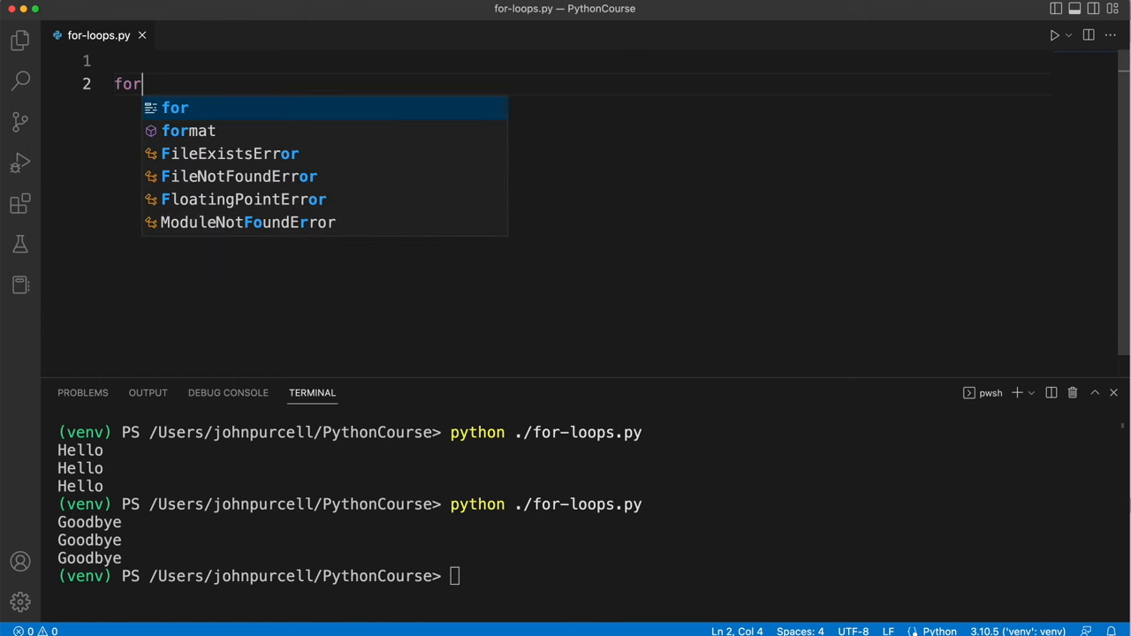
type("i in ra")
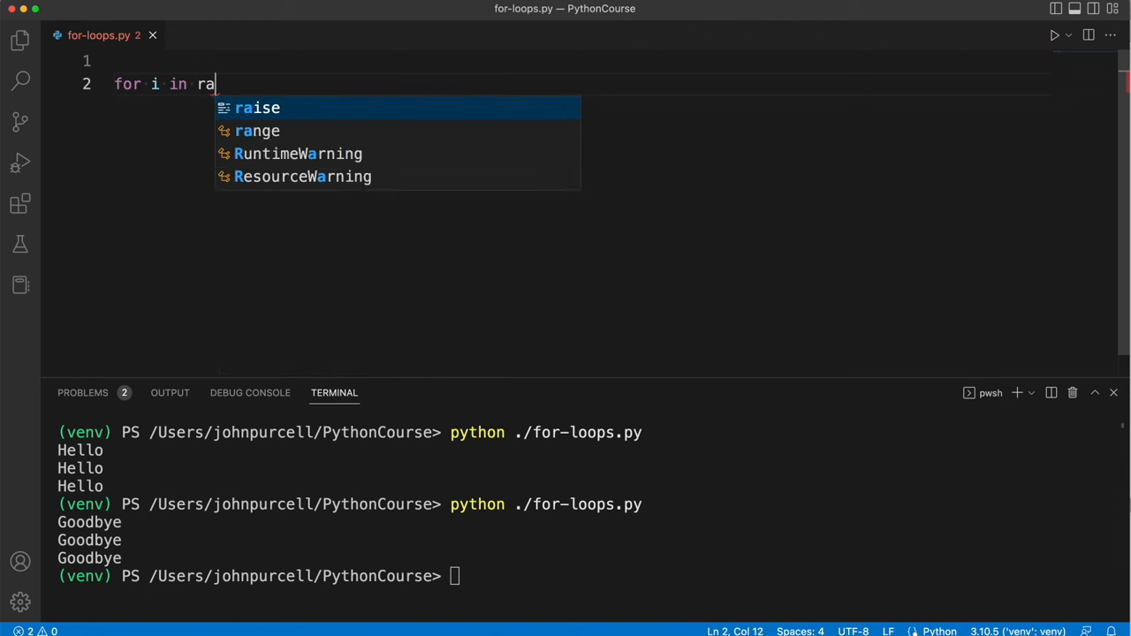
type("nge")
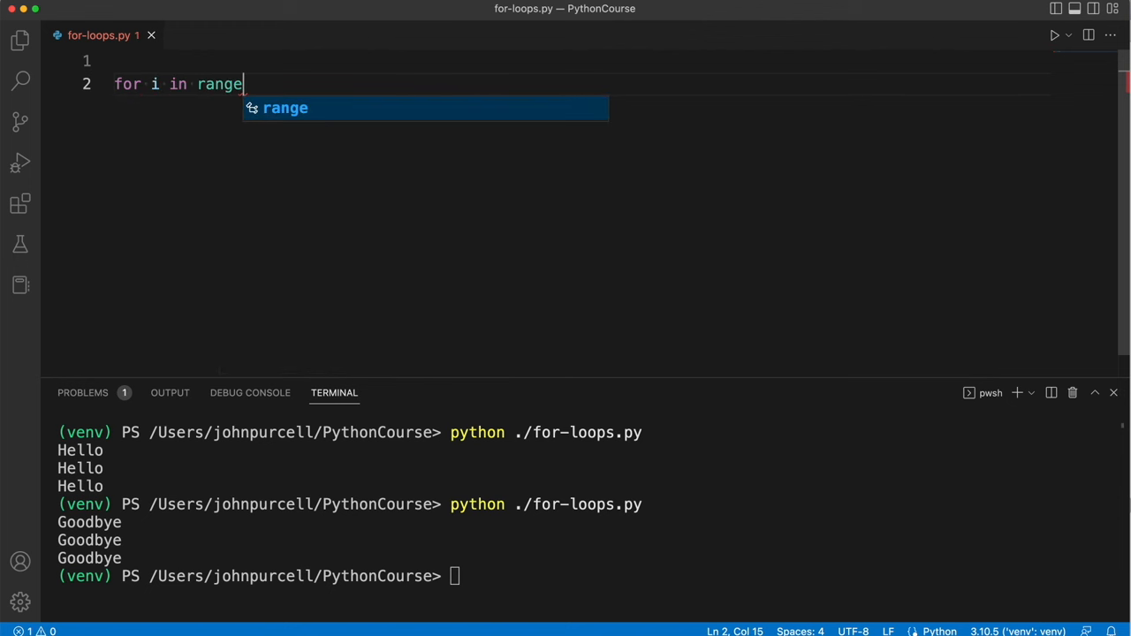
type("(3")
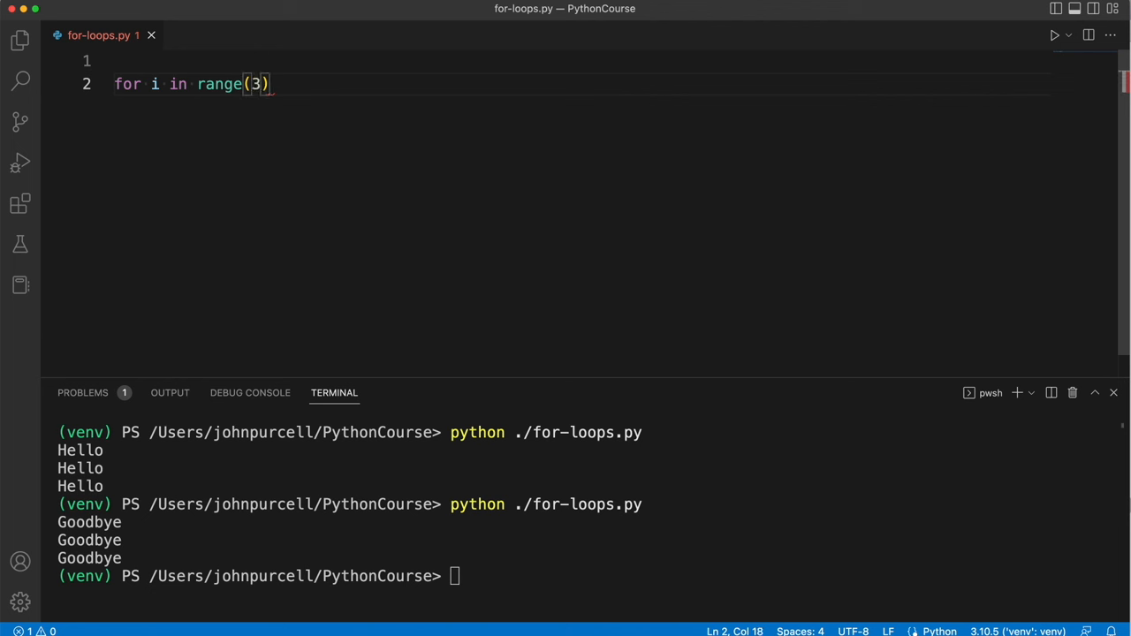
type(":")
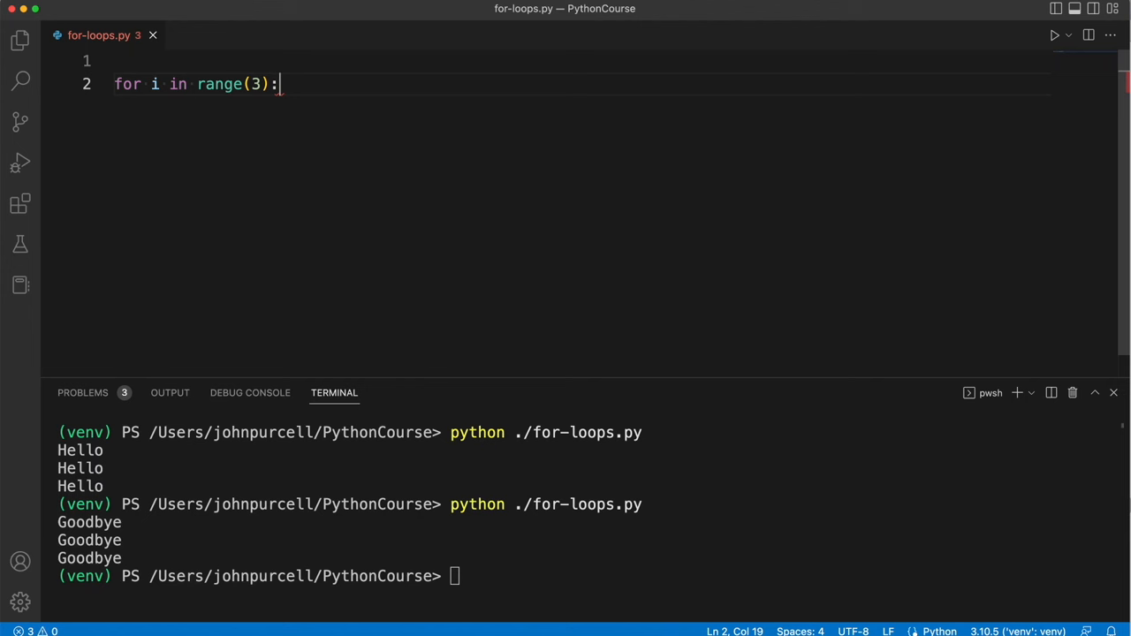
type("pri")
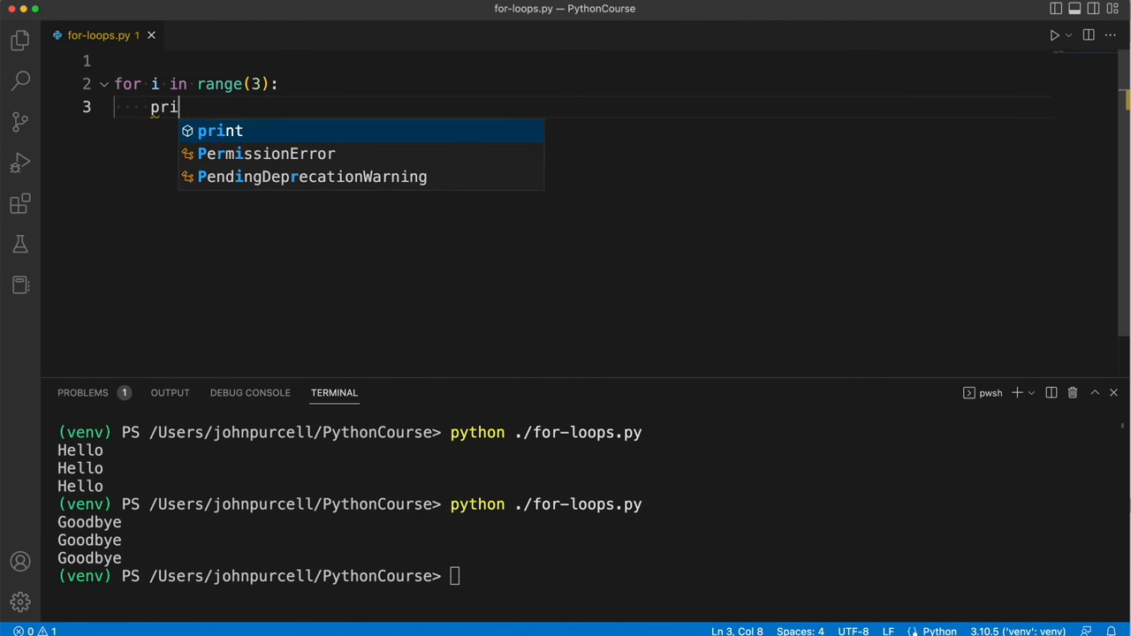
type("nt(\"H\"")
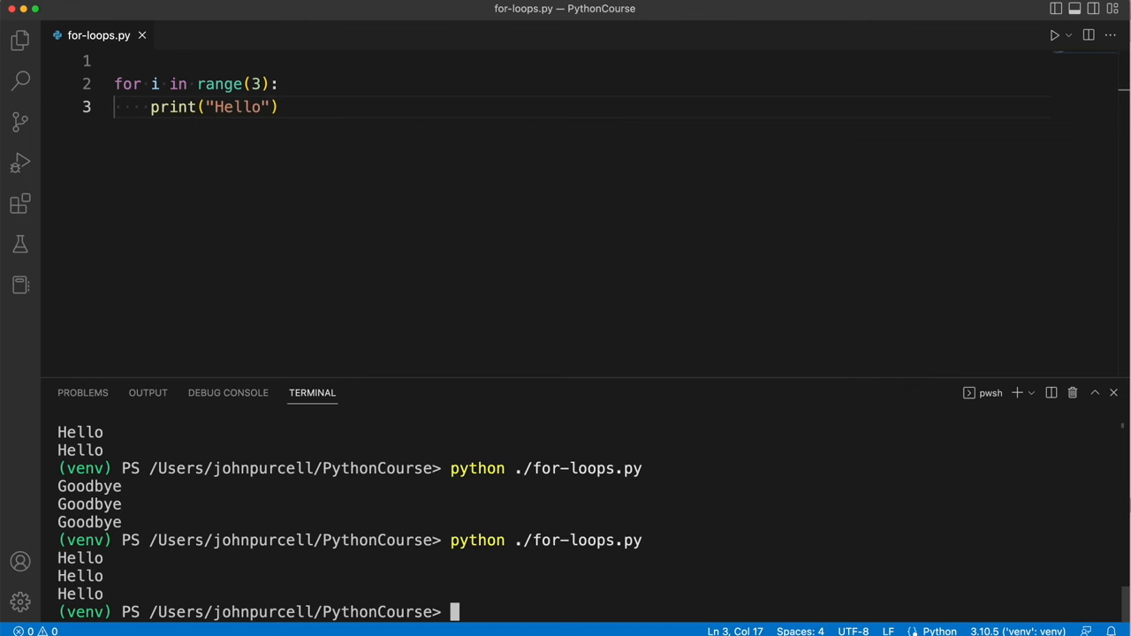
mouse_move(371, 281)
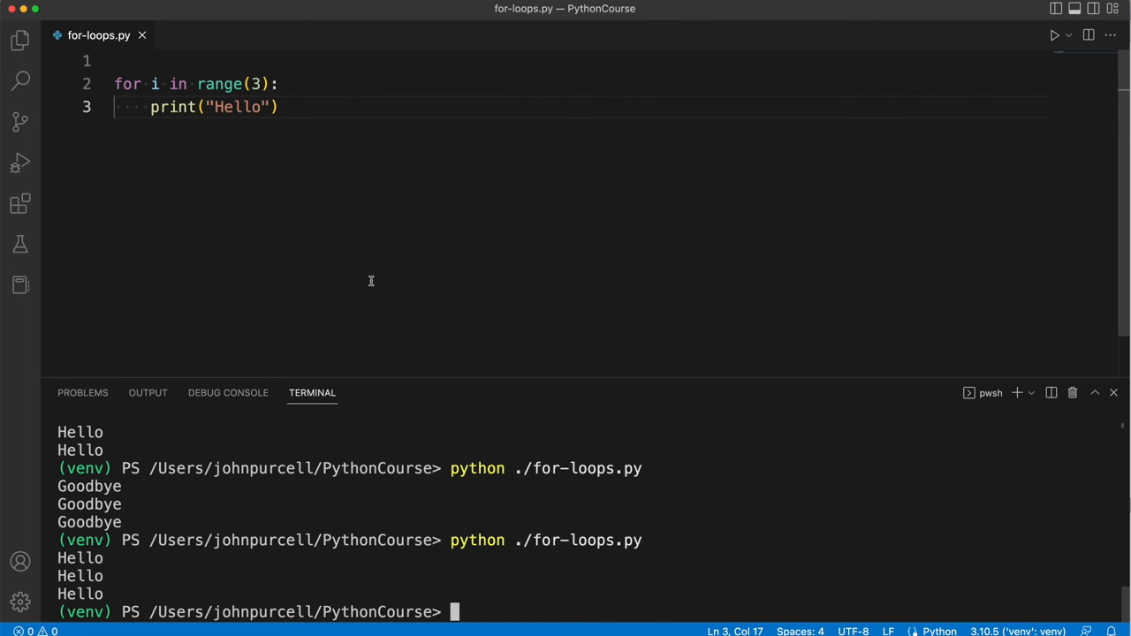
mouse_move(266, 145)
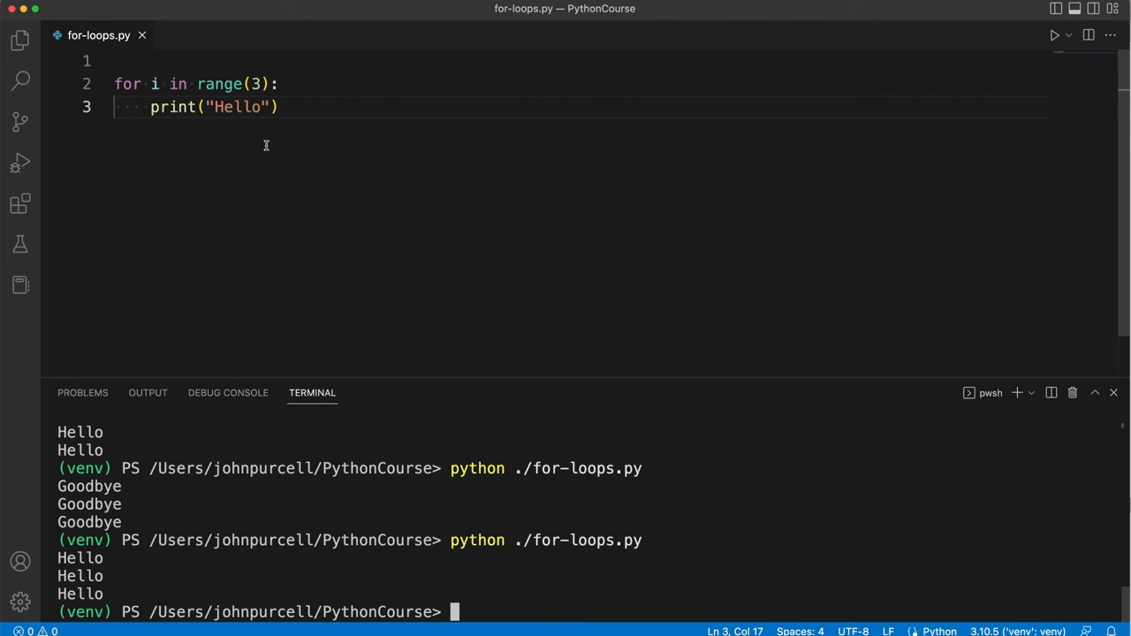
mouse_move(258, 158)
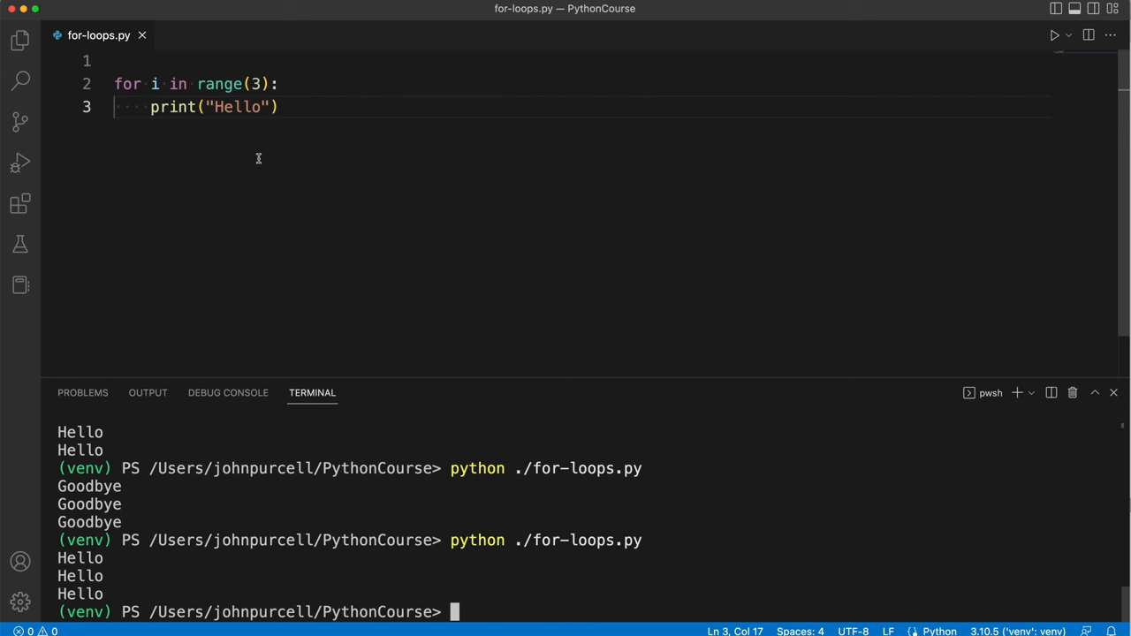
mouse_move(238, 153)
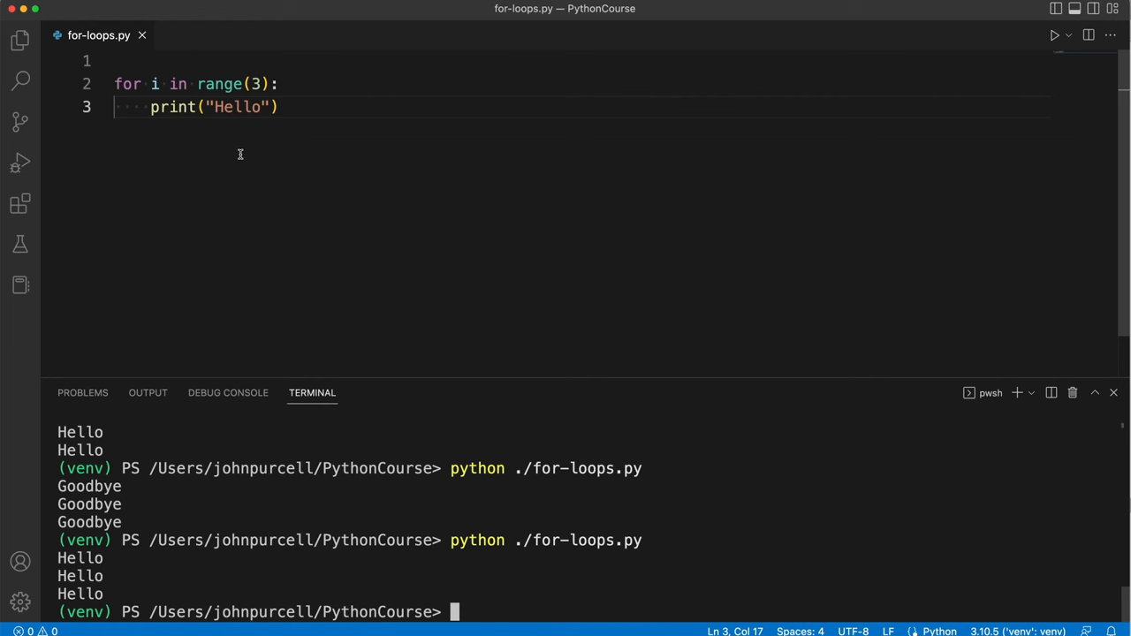
Step: Change range(3) to range(4) so the script prints Hello four times
double_click(256, 84)
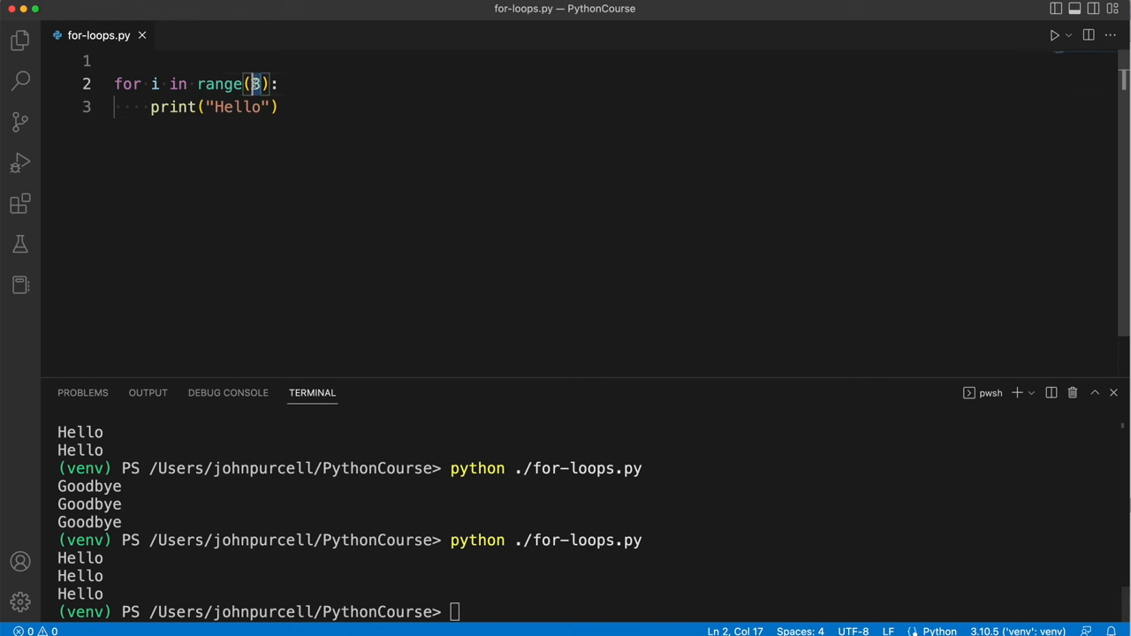
type("4")
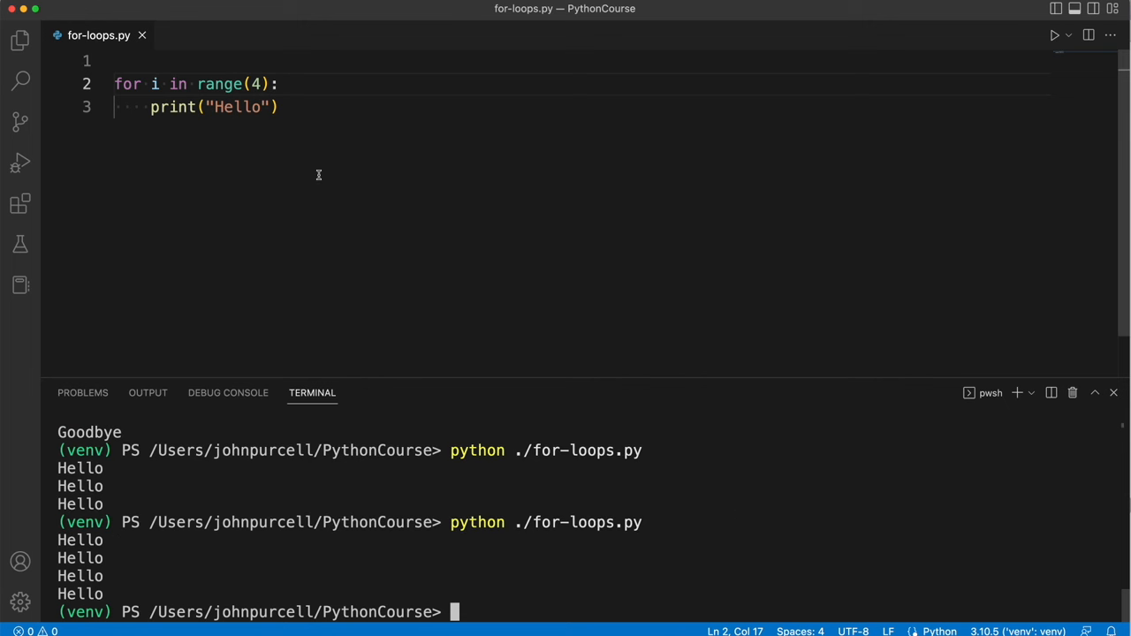
left_click(277, 106)
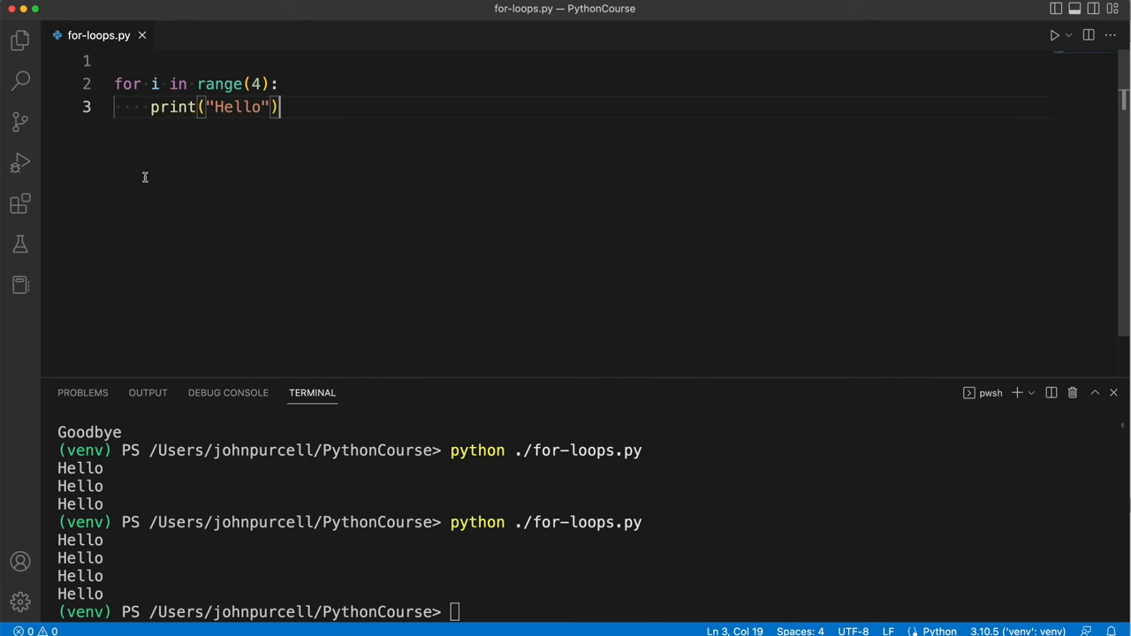
double_click(153, 83)
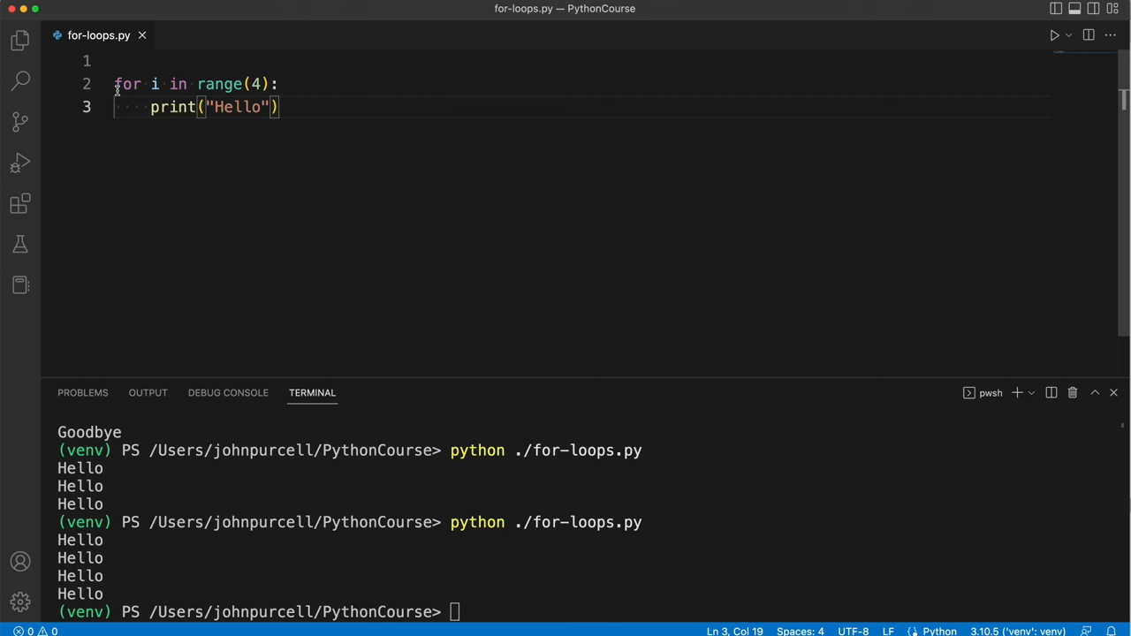
double_click(153, 84)
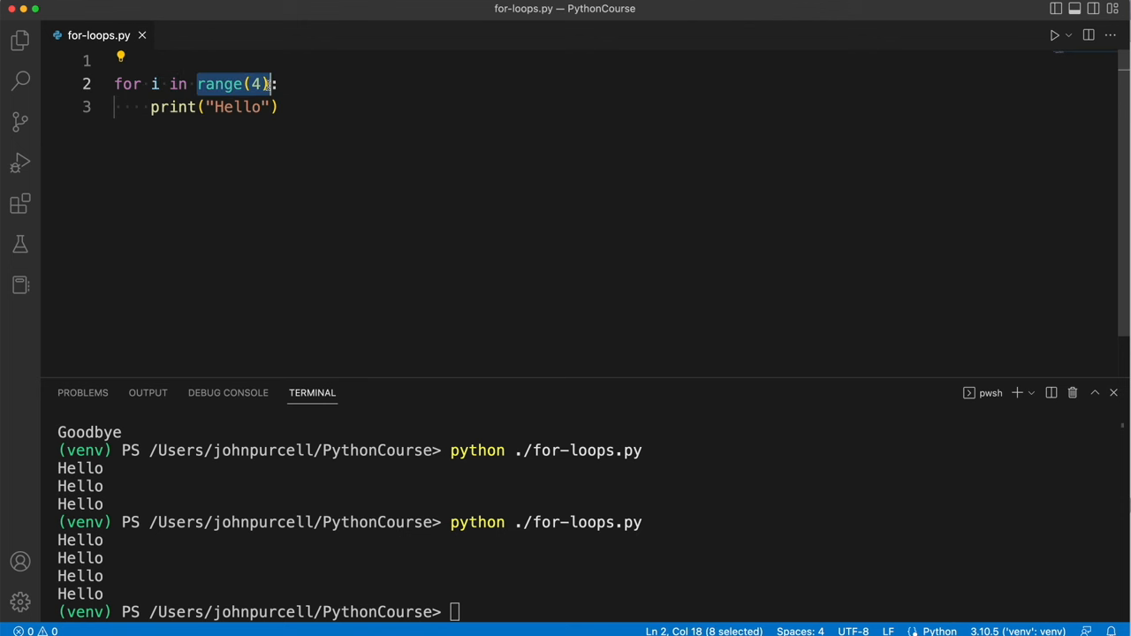
left_click(280, 107)
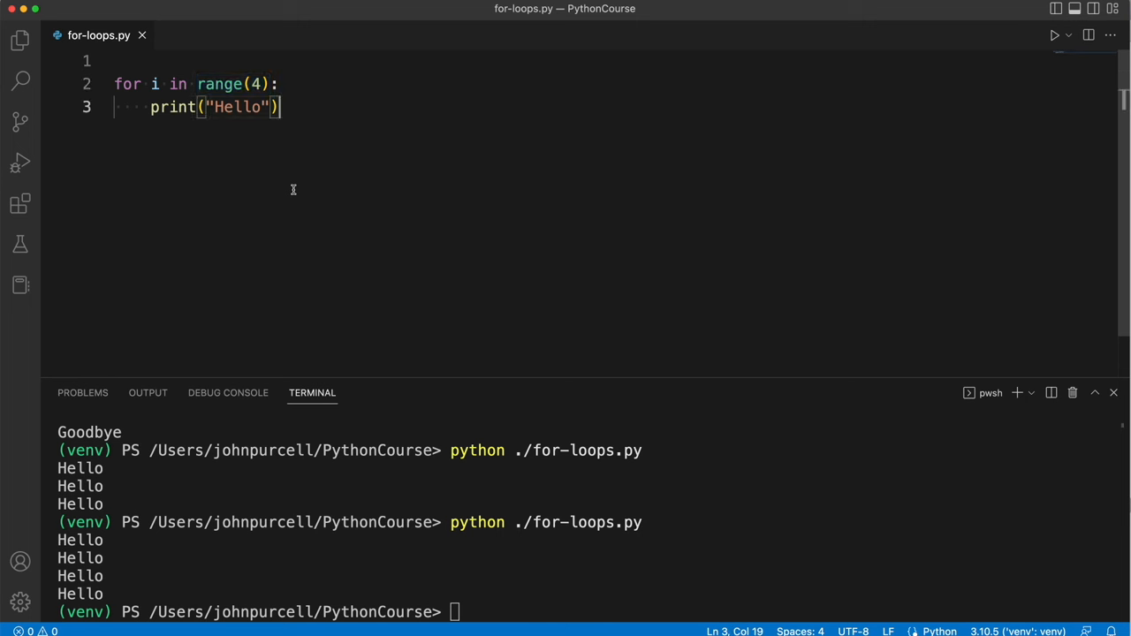
mouse_move(163, 126)
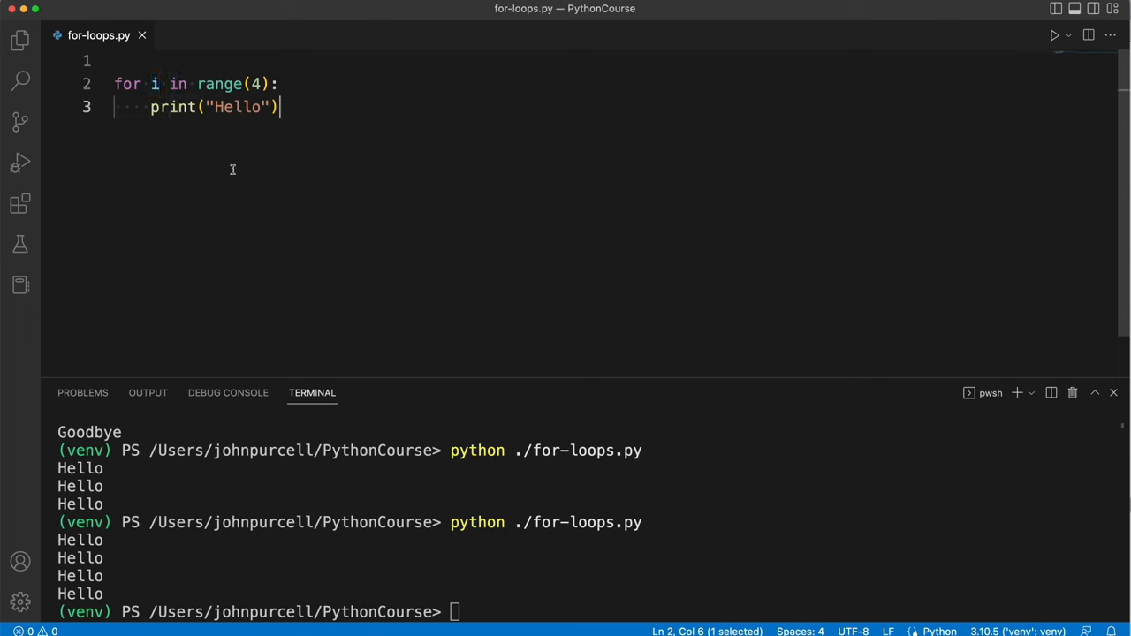
left_click(278, 107)
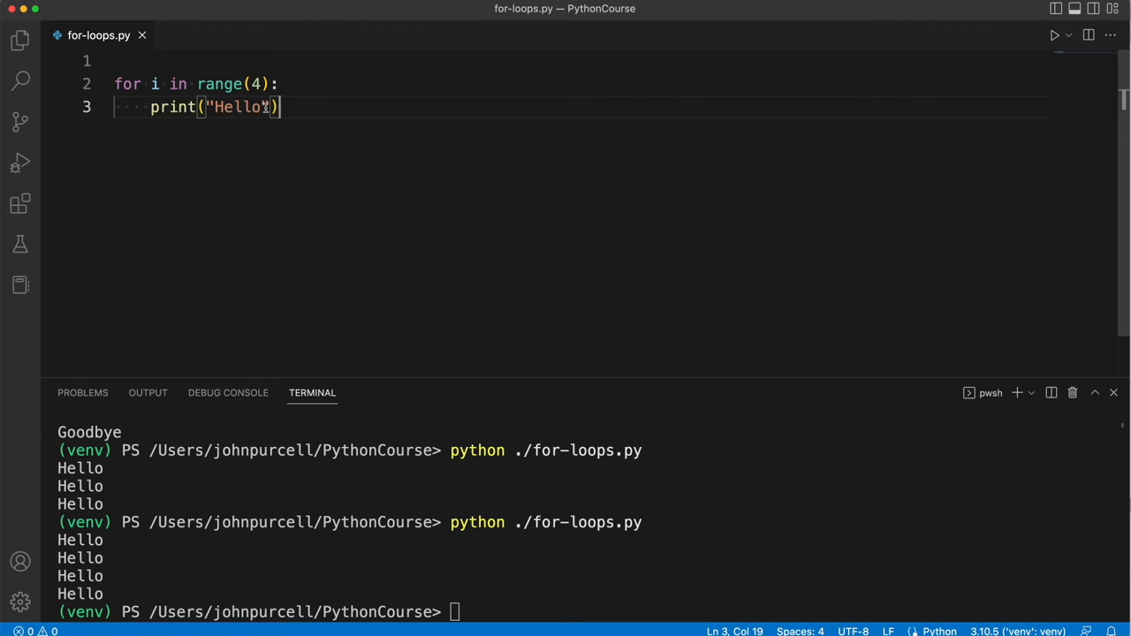
key("Backspace")
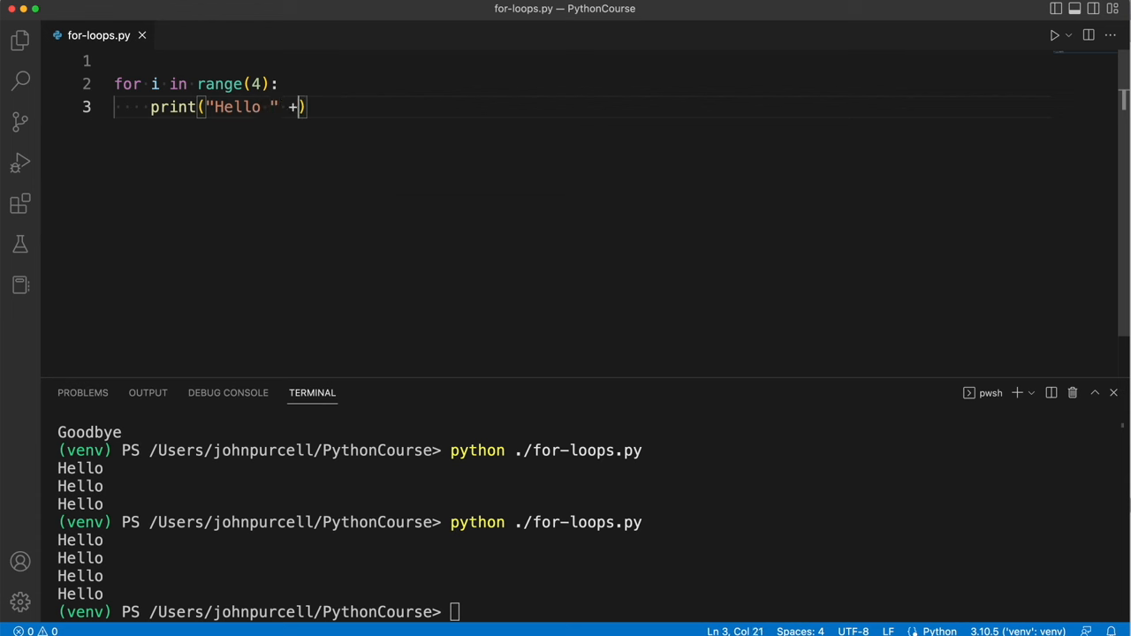
Step: Make the print line read print("Hello " + str(i)) and run it to get Hello 0 through Hello 3
type("i")
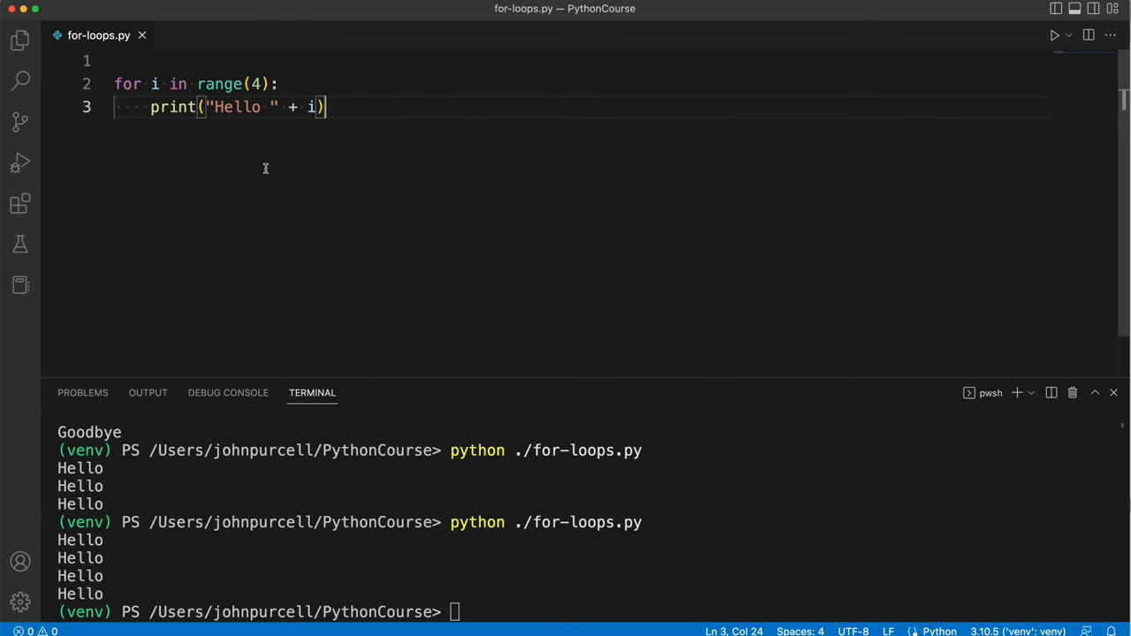
mouse_move(281, 138)
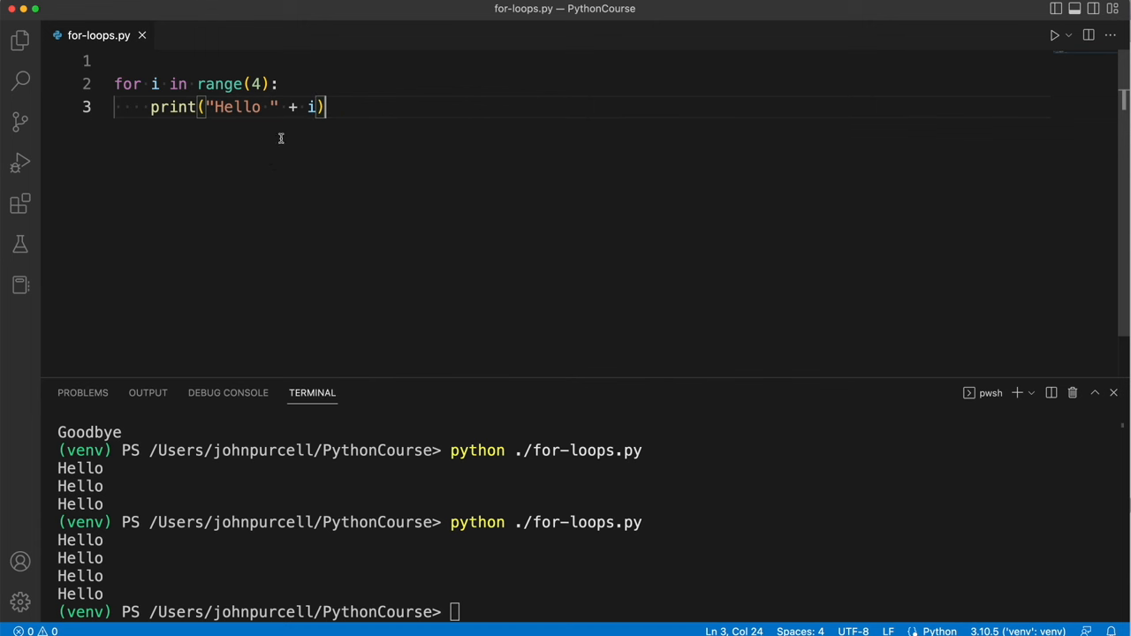
double_click(236, 107)
type("str(")
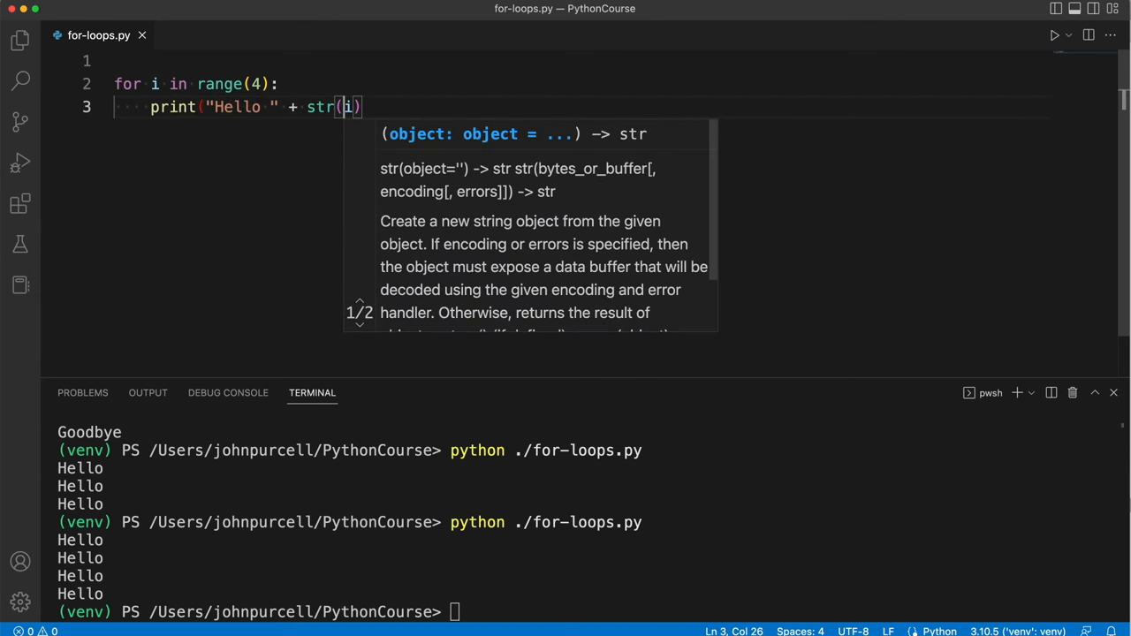
type(")")
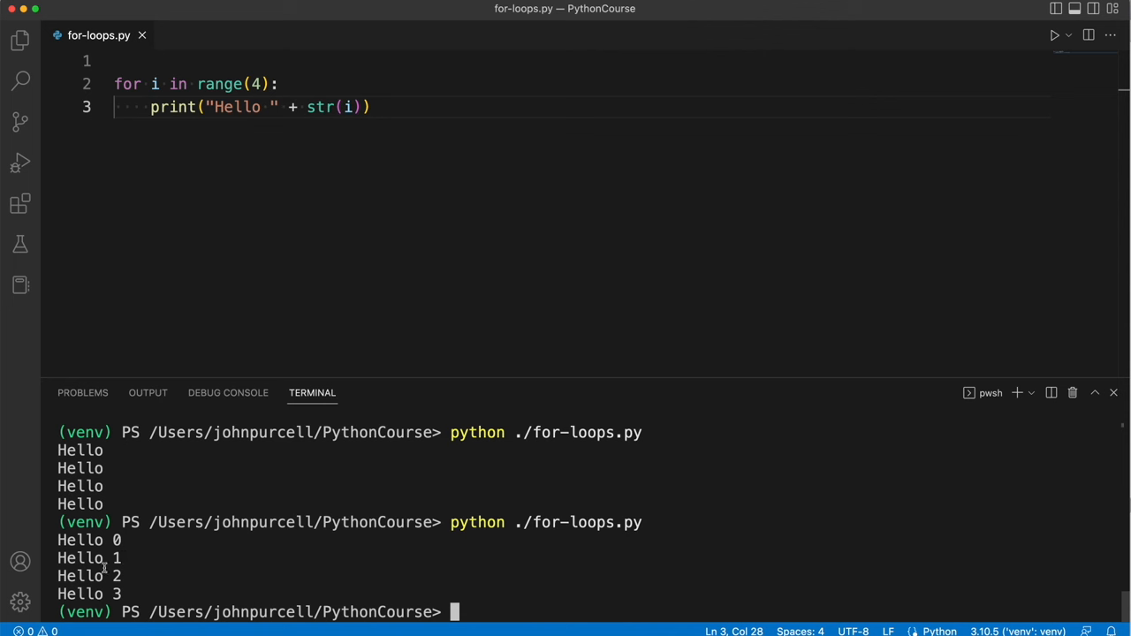
mouse_move(238, 301)
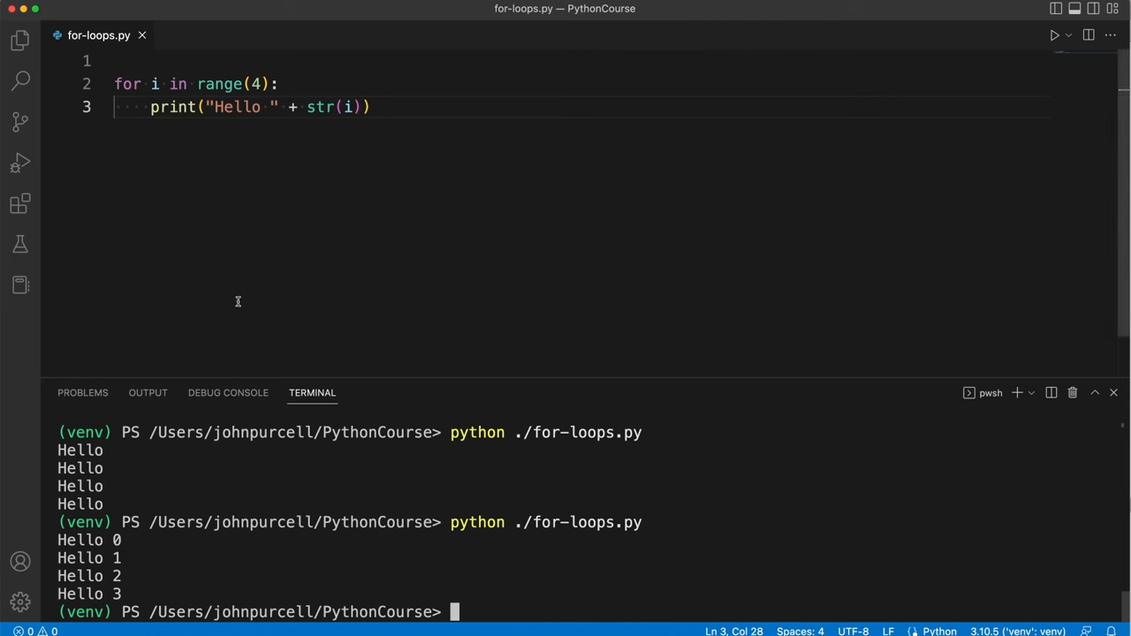
Step: Inspect the print line and loop variable, then start an indented blank line 4 inside the loop
left_click(281, 83)
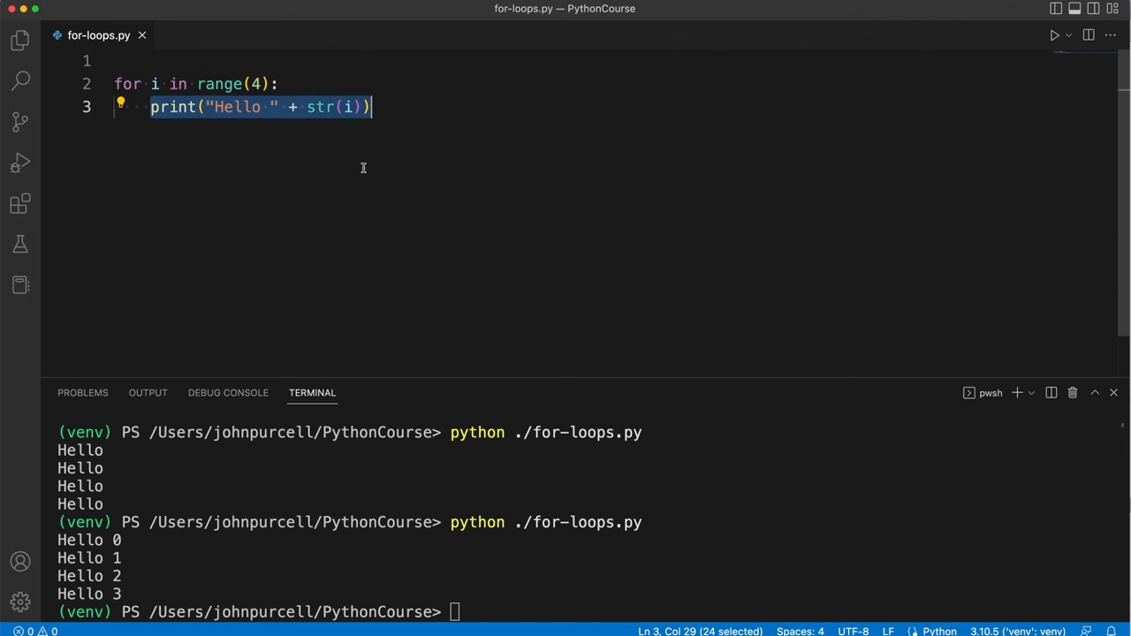
mouse_move(360, 169)
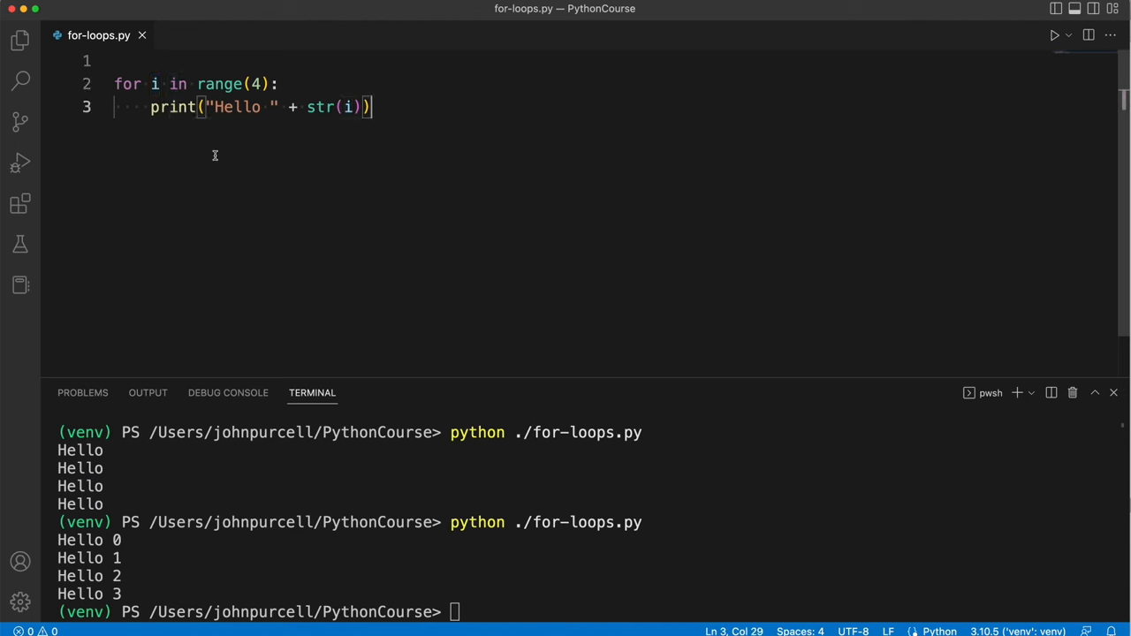
mouse_move(300, 175)
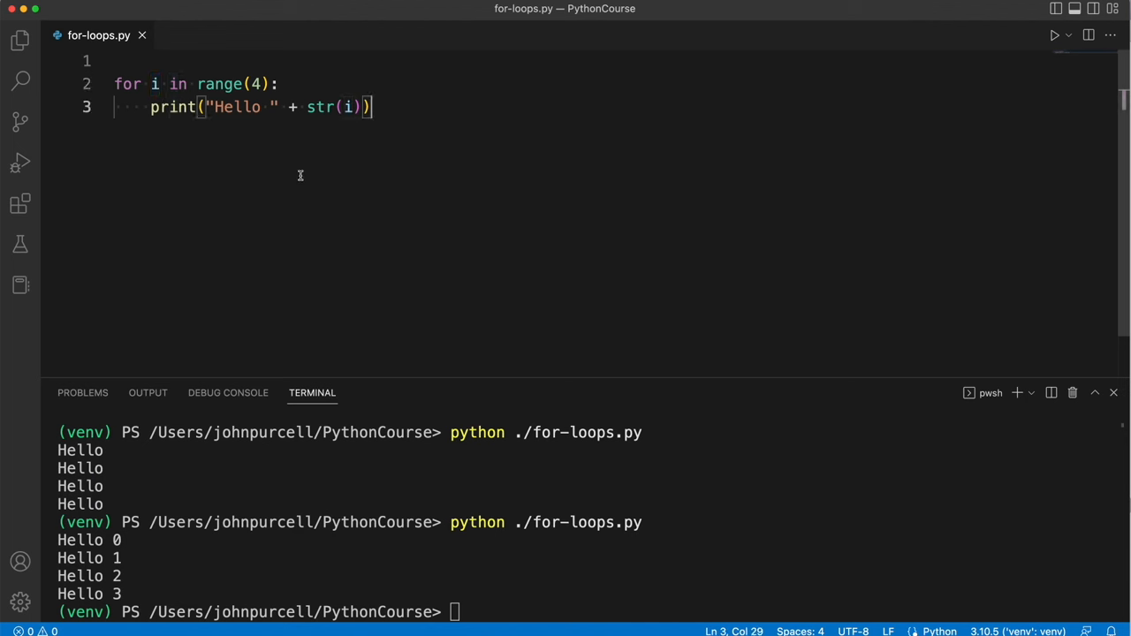
mouse_move(300, 186)
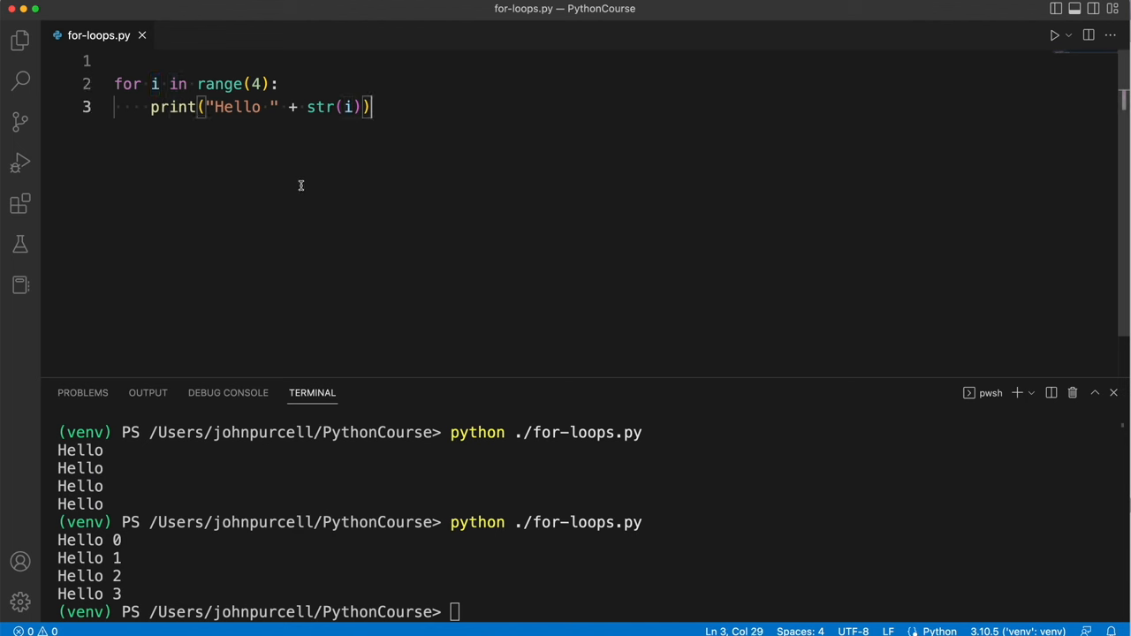
double_click(255, 83)
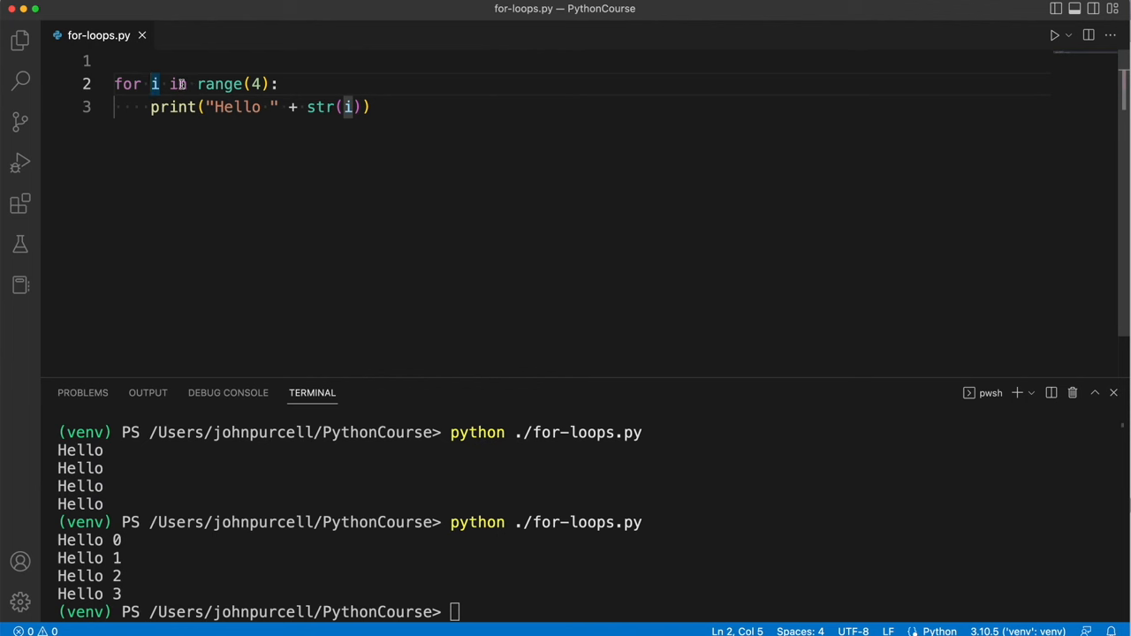
double_click(178, 83)
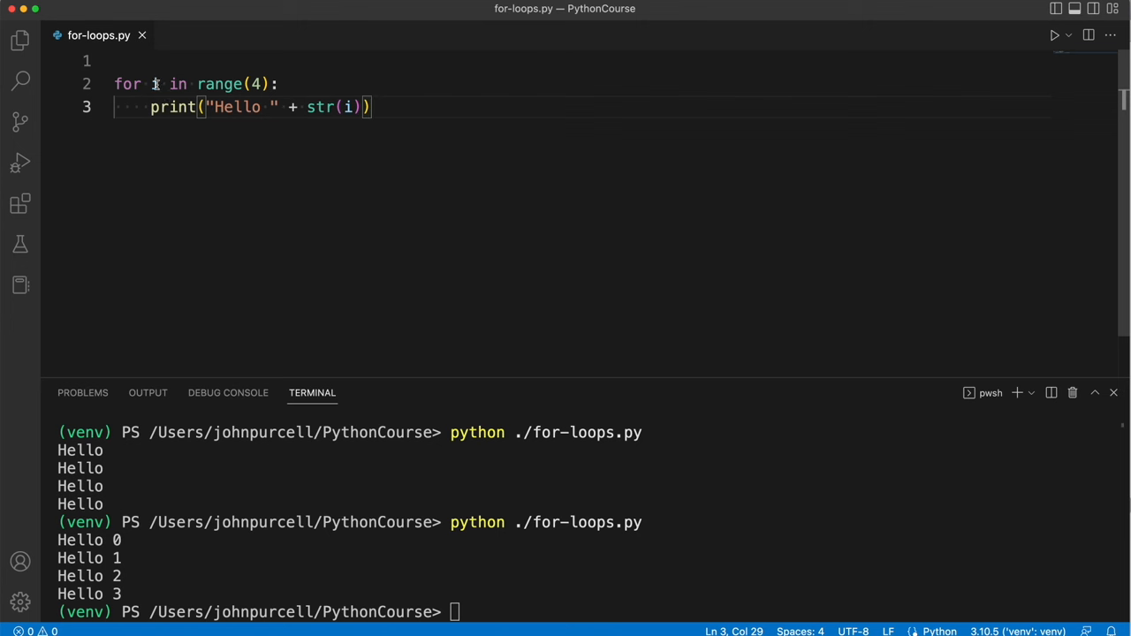
left_click(150, 107)
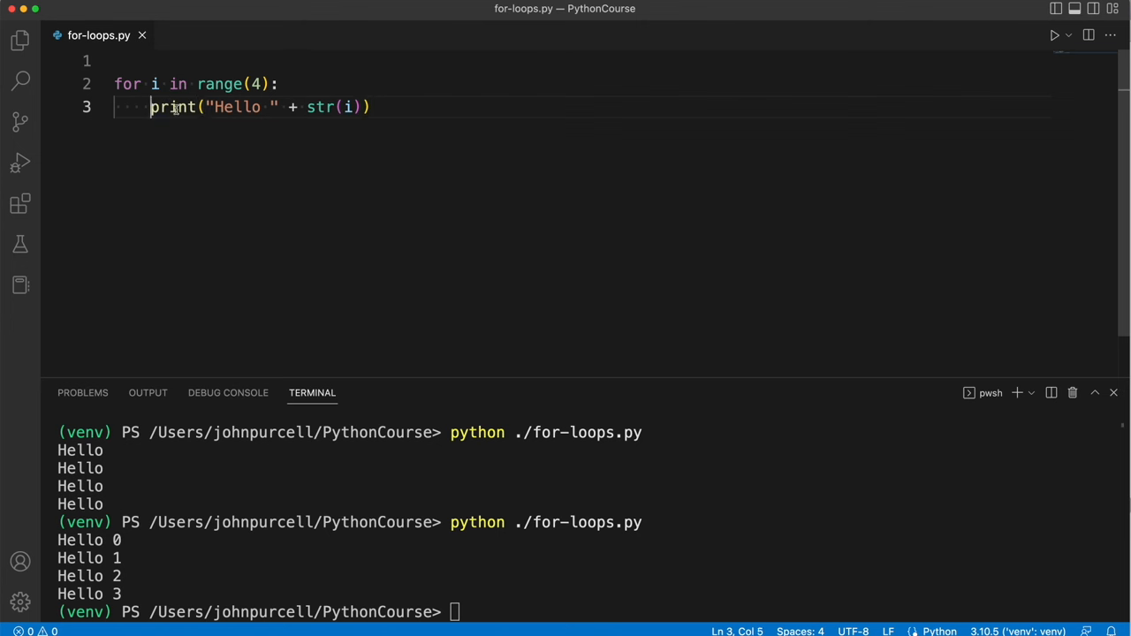
key("enter")
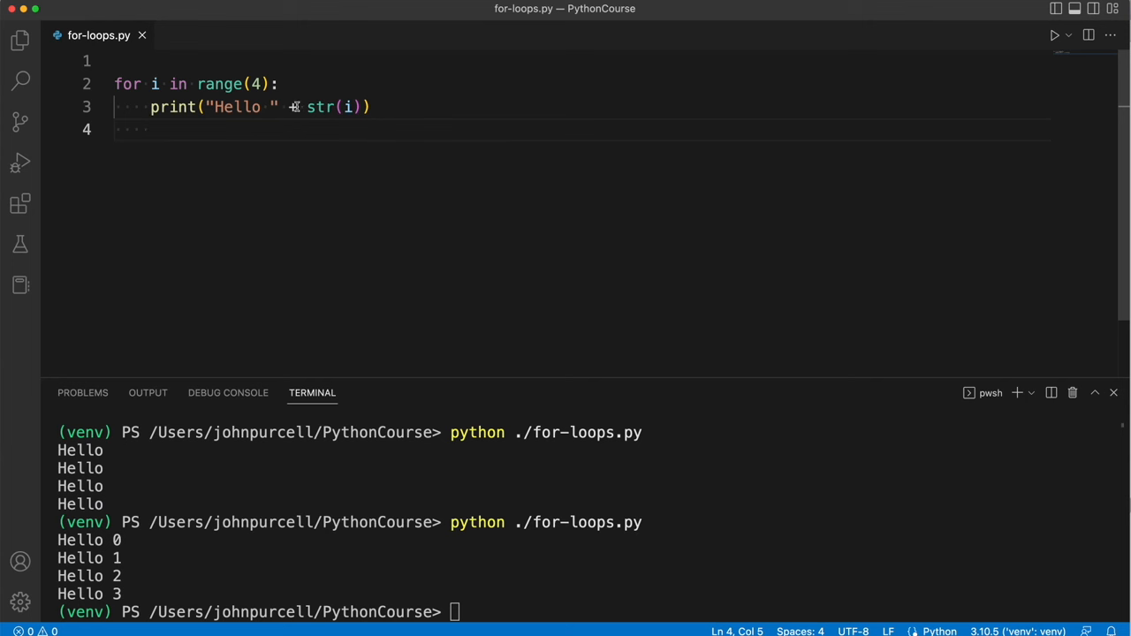
left_click(255, 107)
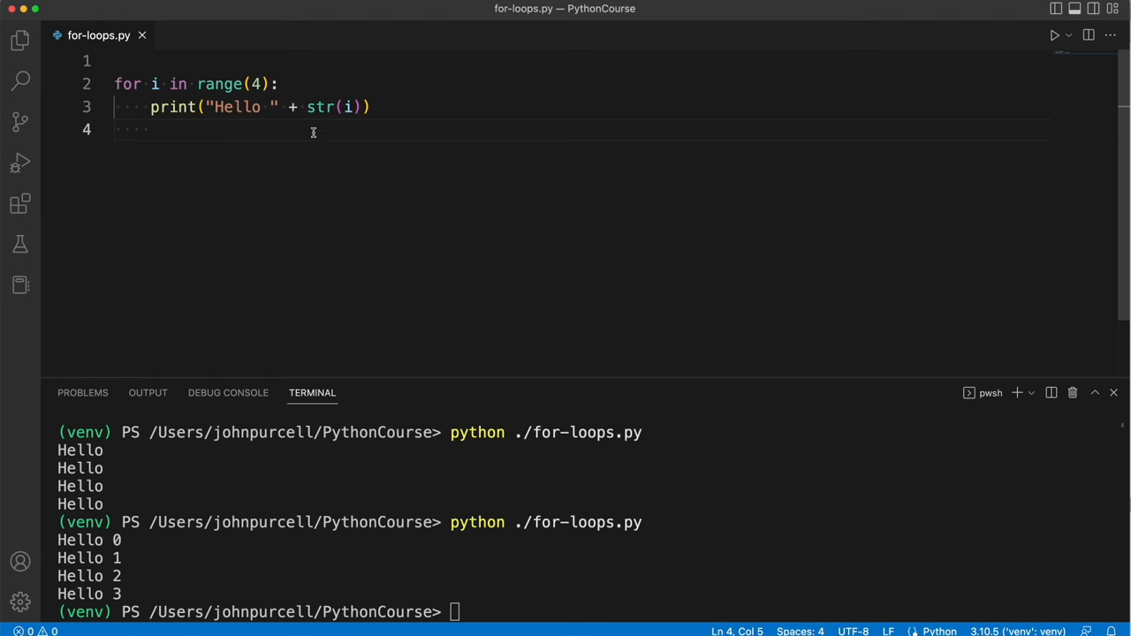
double_click(348, 107)
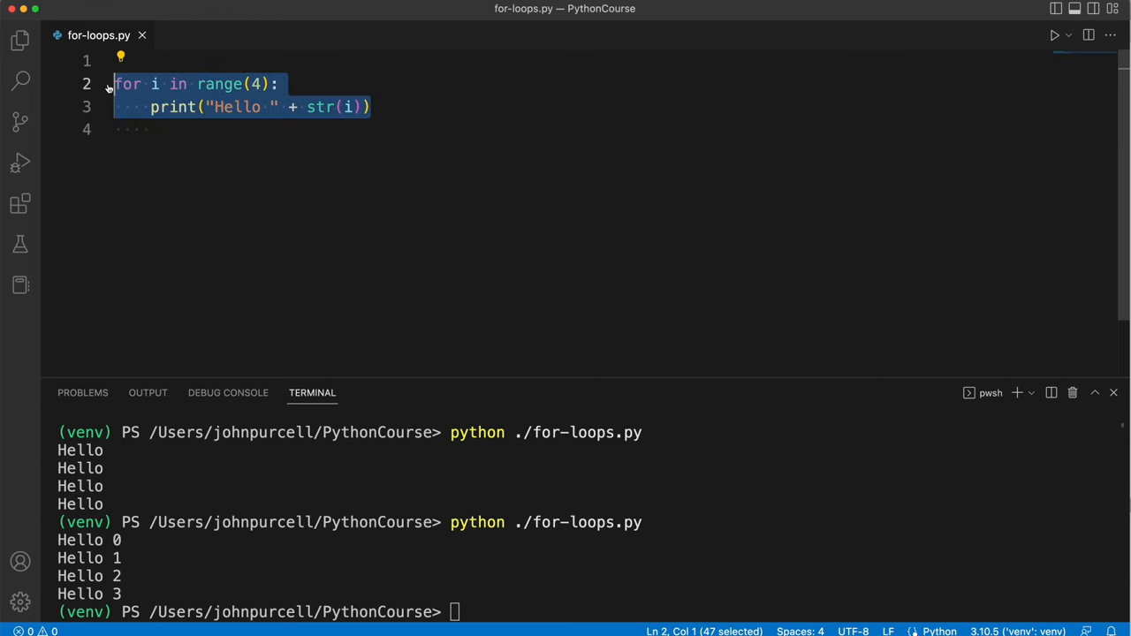
left_click(409, 295)
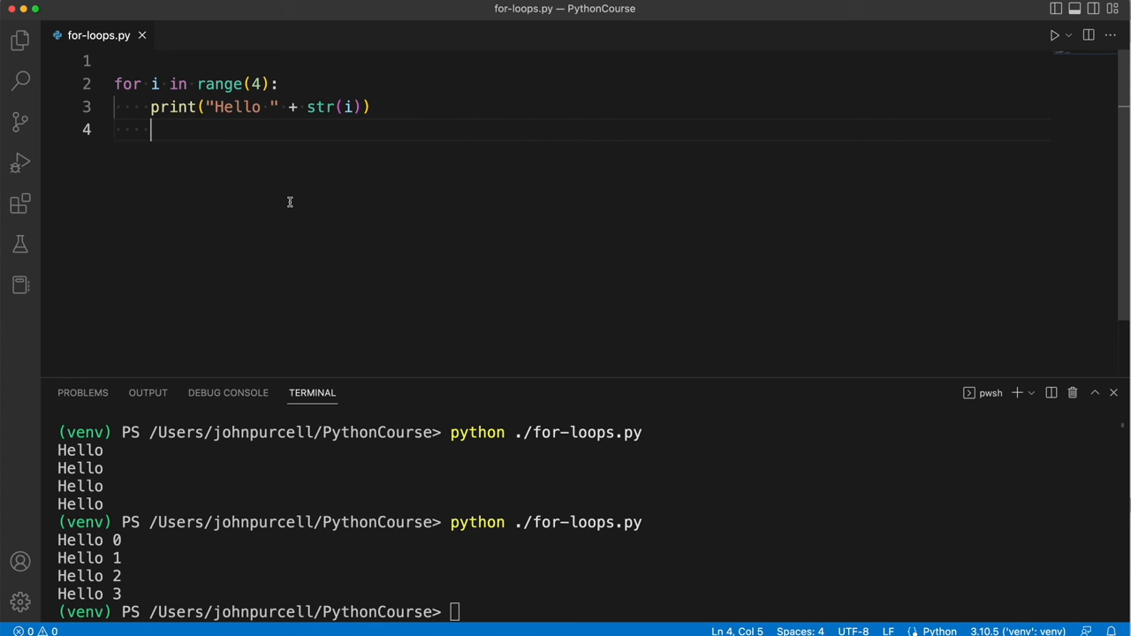
mouse_move(366, 94)
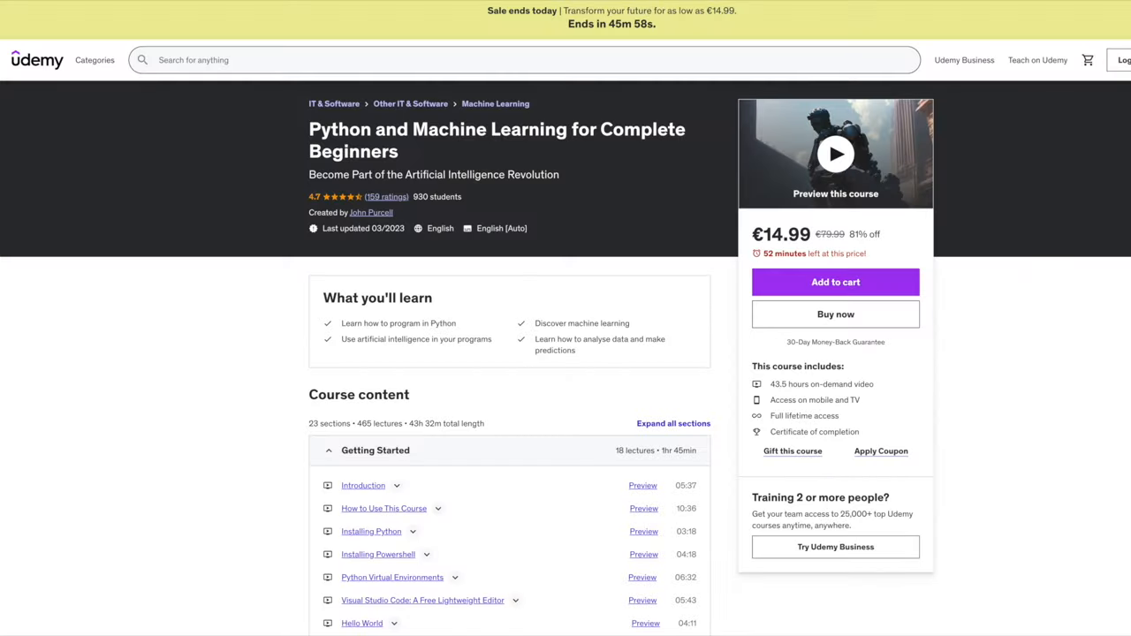
Step: Scroll the Udemy course content and expand the Object-Oriented Programming and Functional Programming sections
scroll("down", 3)
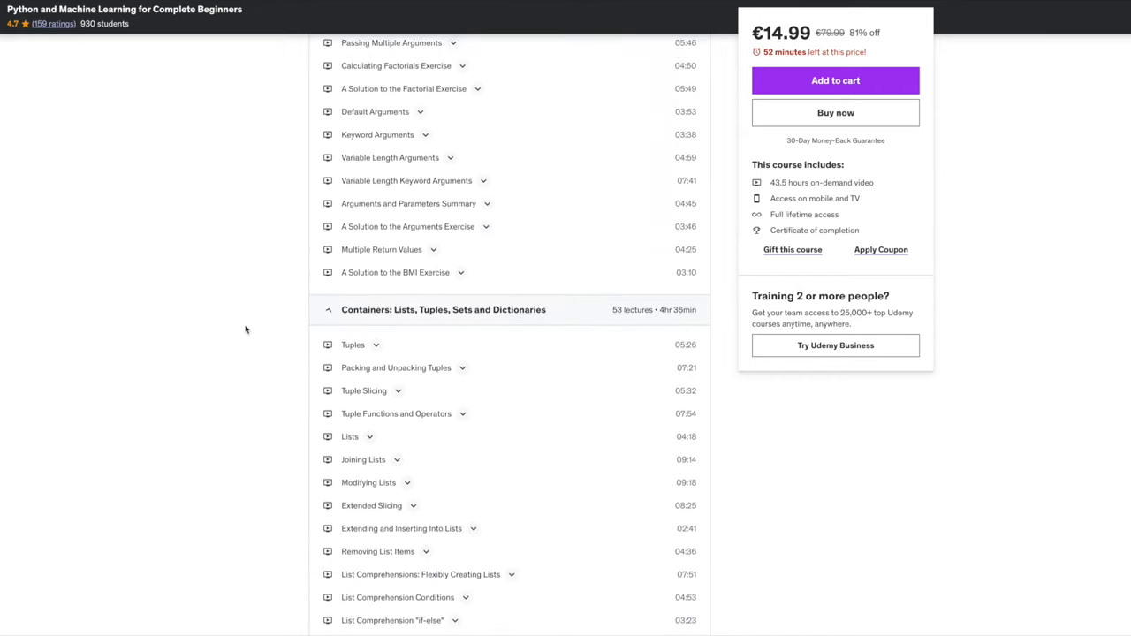
scroll("down", 3)
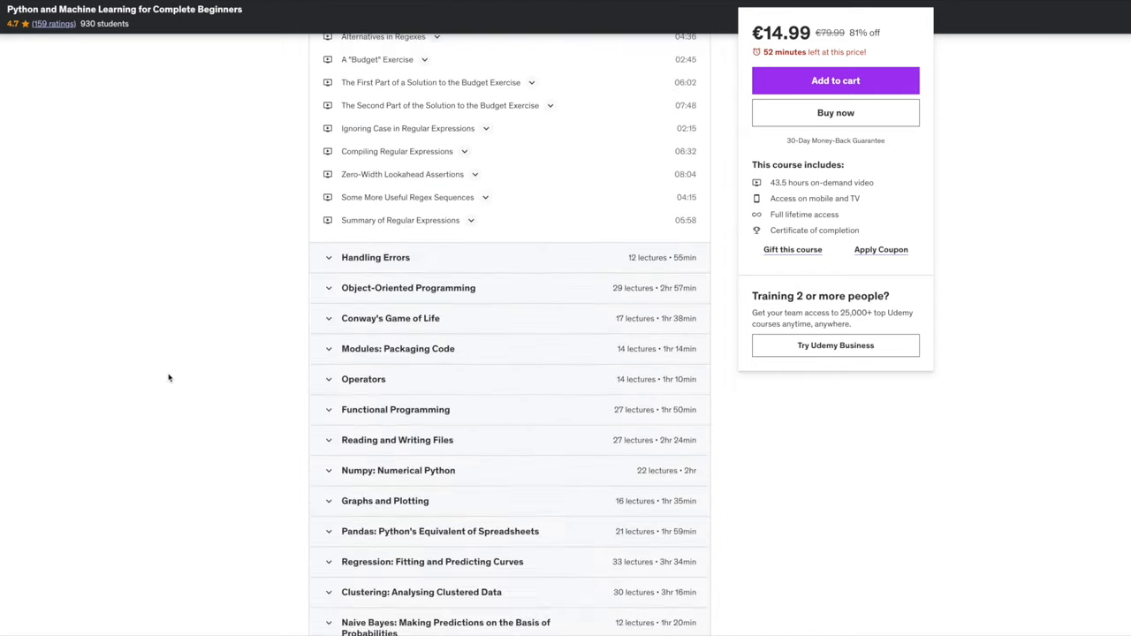
left_click(409, 287)
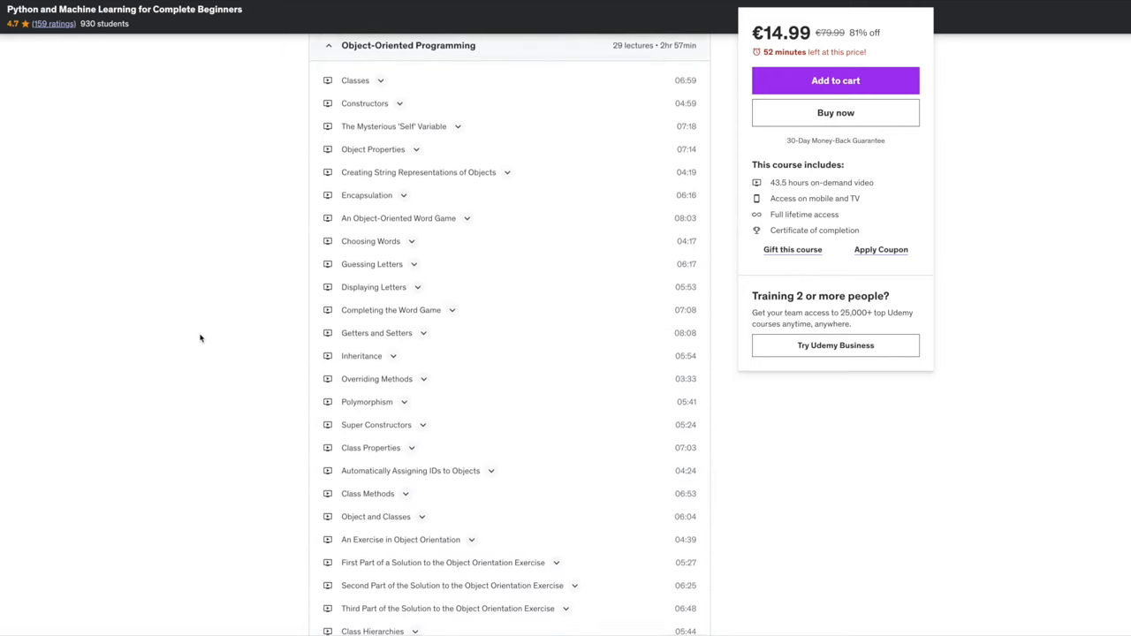
scroll("down", 3)
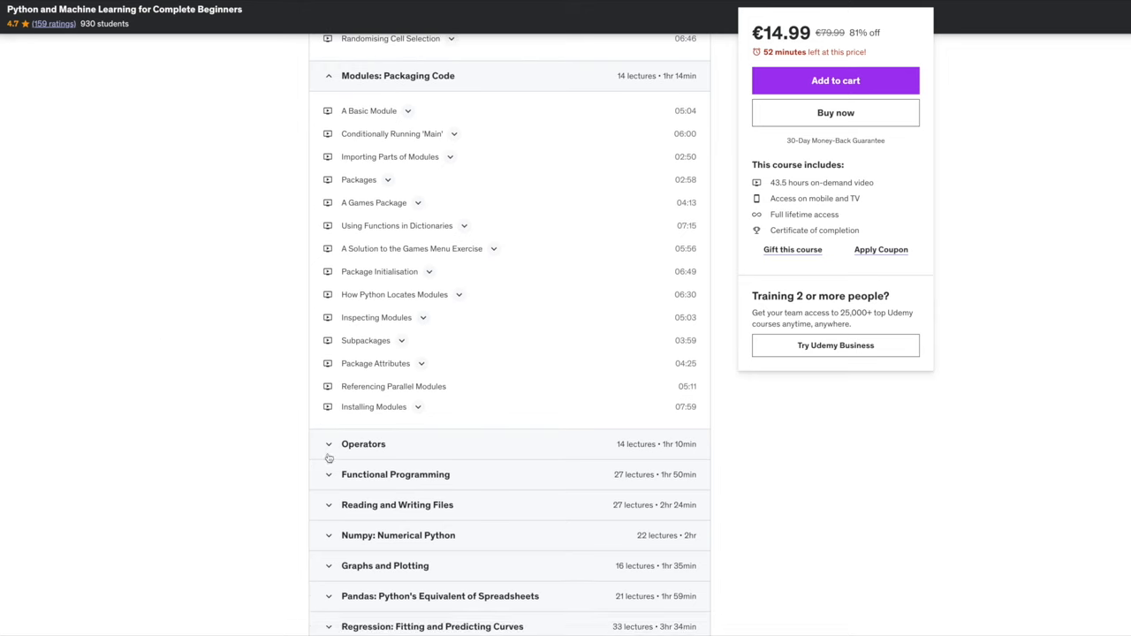
left_click(395, 474)
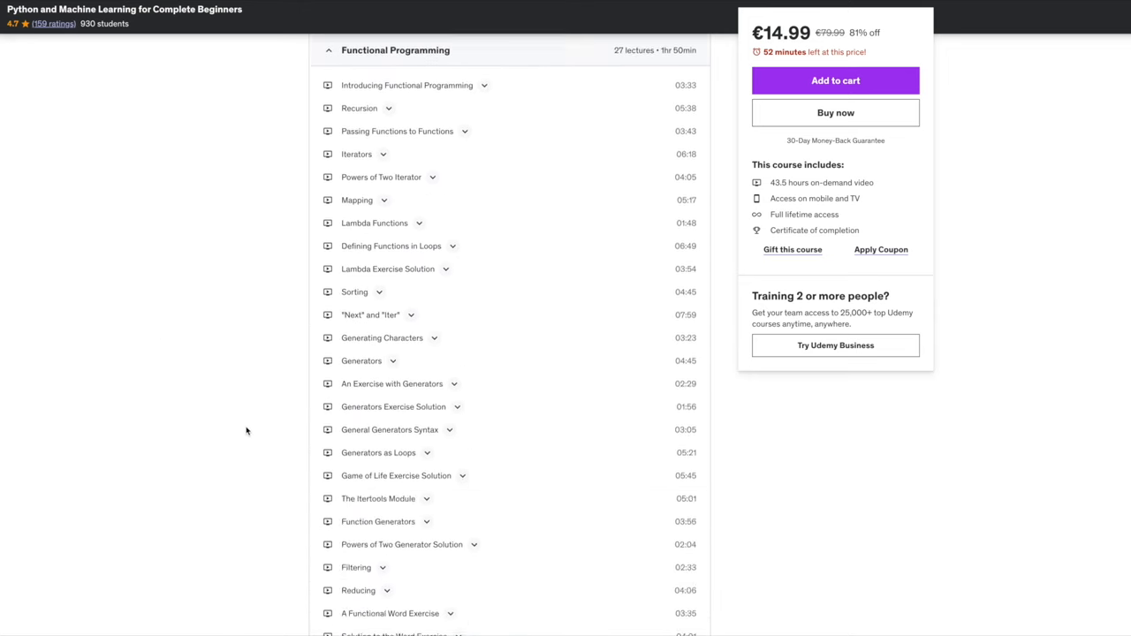
Step: Scroll the curriculum down to the Requirements section
scroll("down", 3)
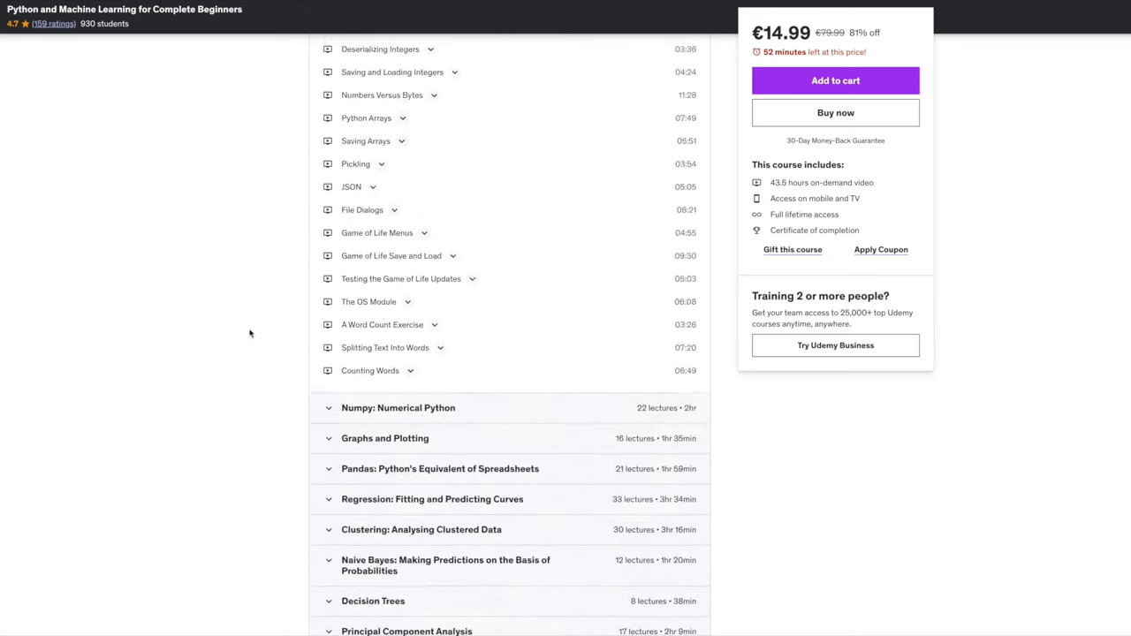
scroll("down", 3)
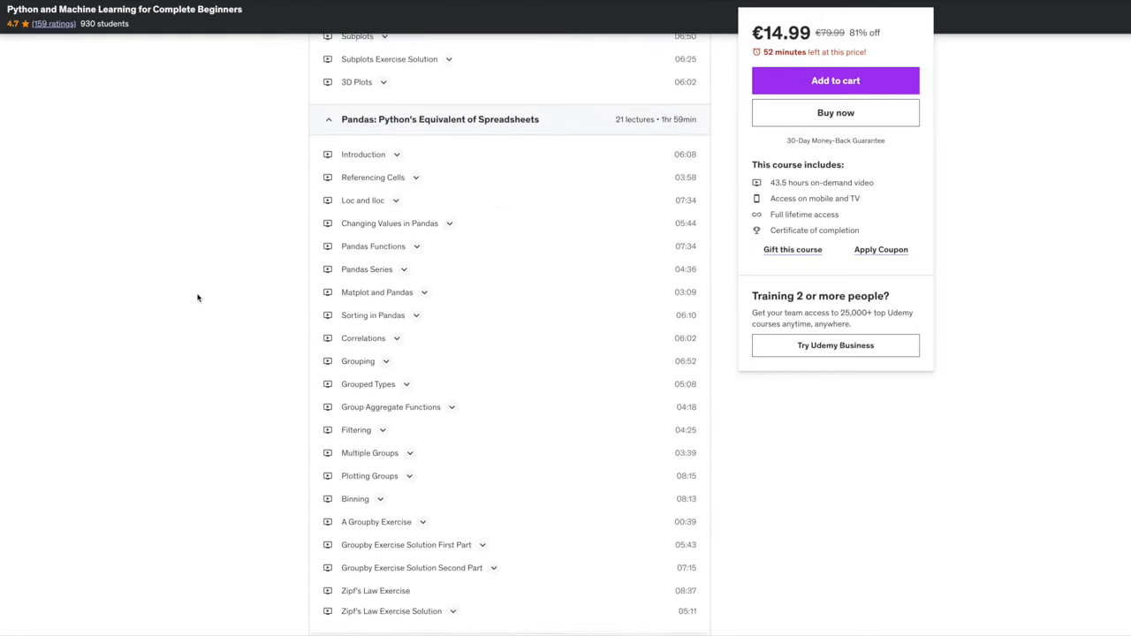
scroll("down", 3)
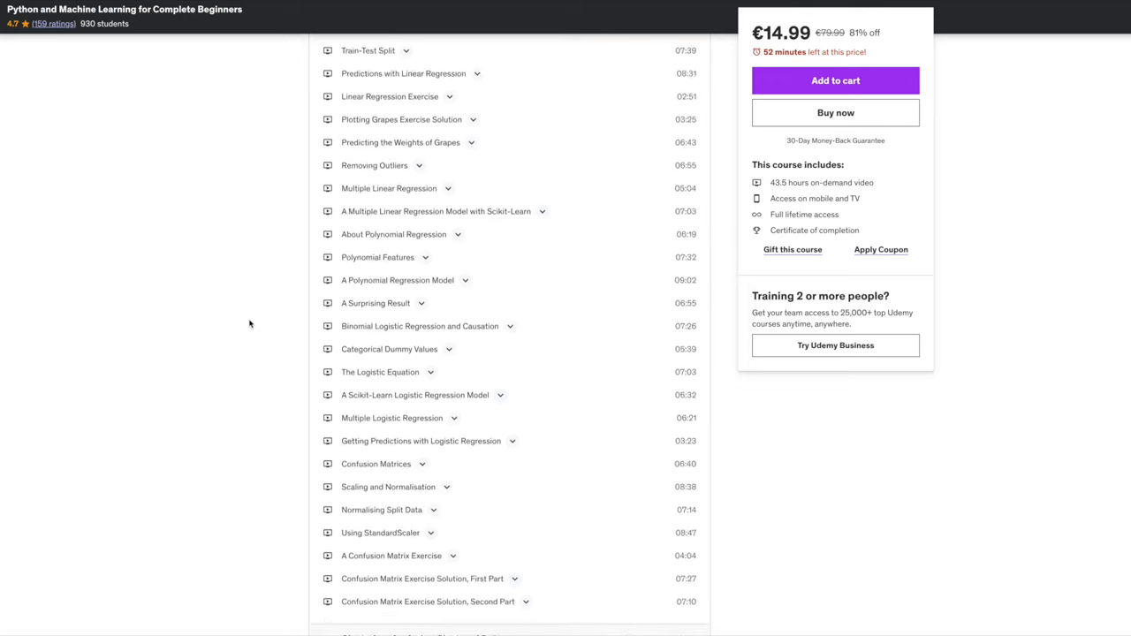
scroll("down", 3)
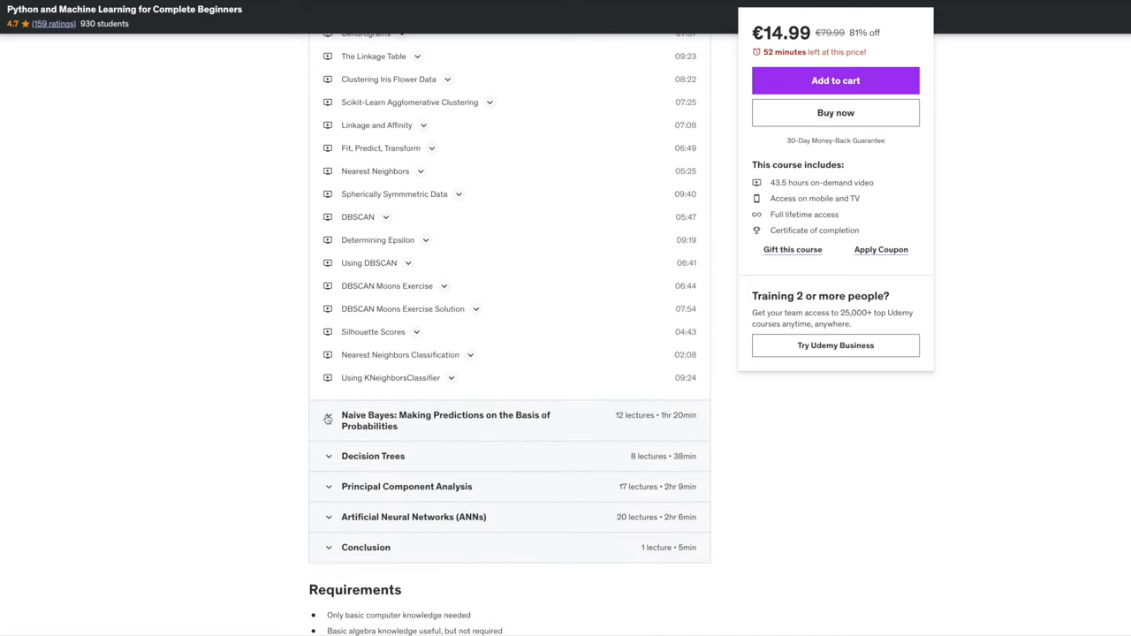